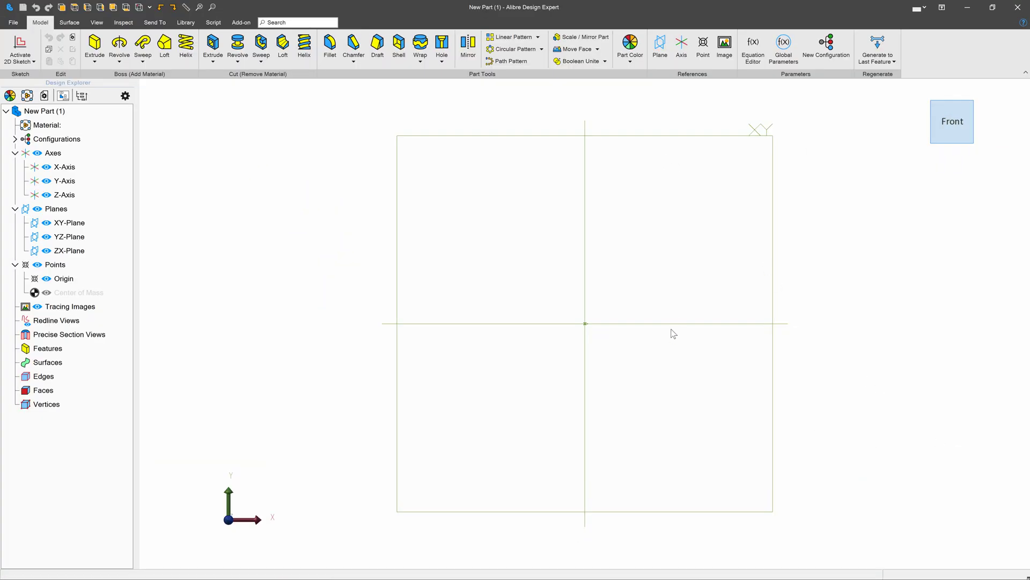
Sketch a top arc and a side arc on the ZX plane, dimensioned R10.000" and R15.000".
click(68, 251)
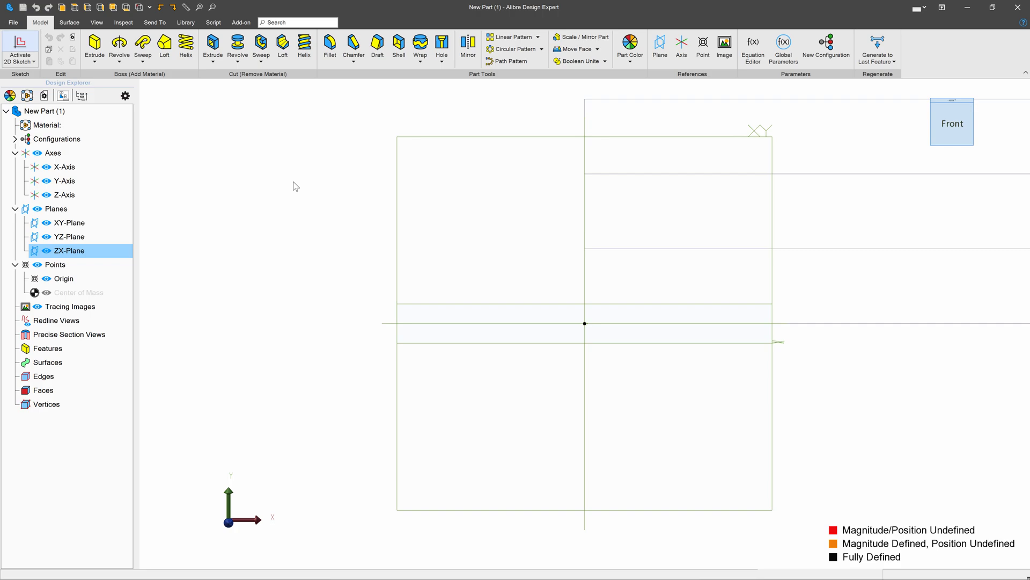
click(19, 49)
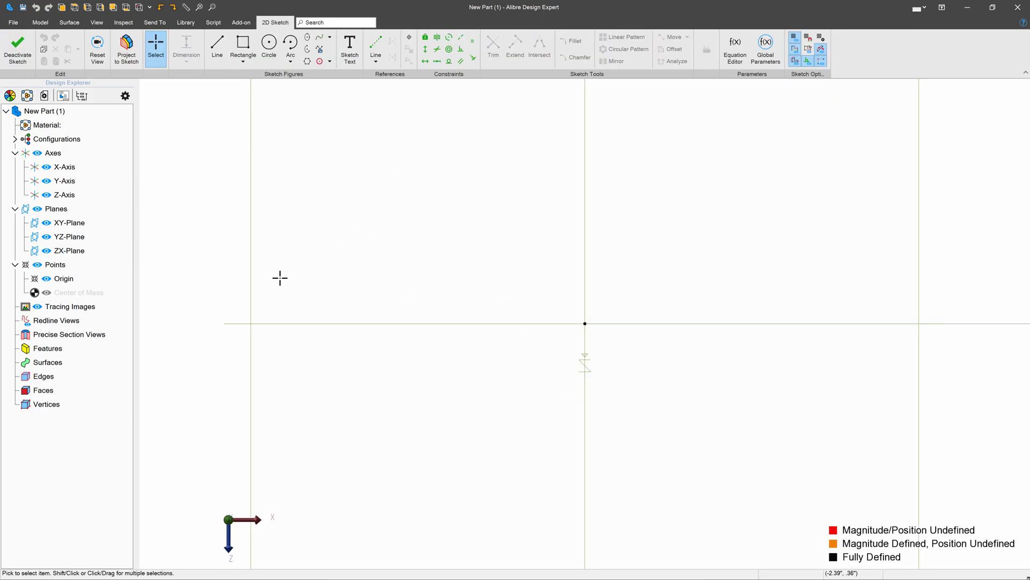
mouse_move(284, 83)
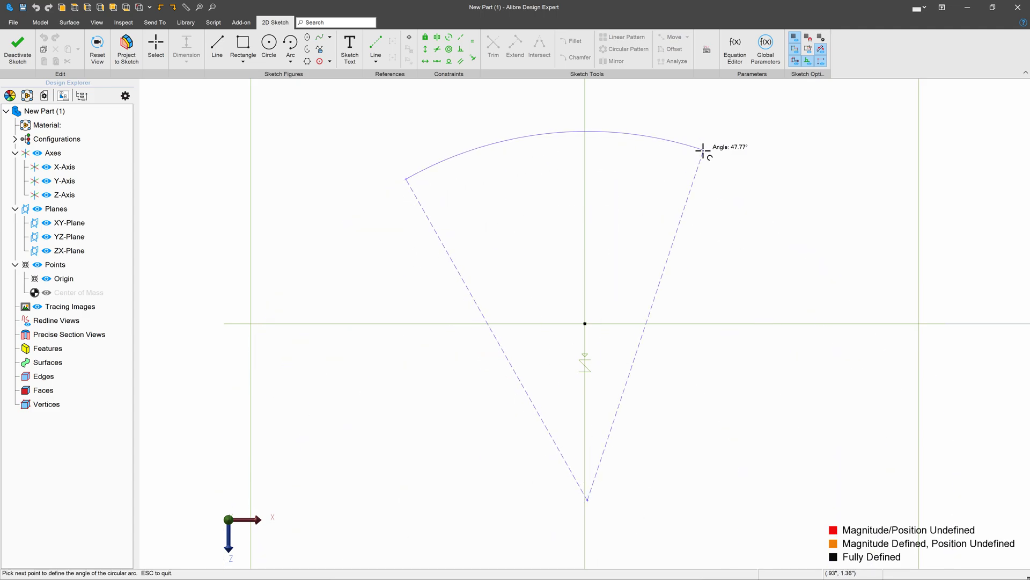
click(702, 151)
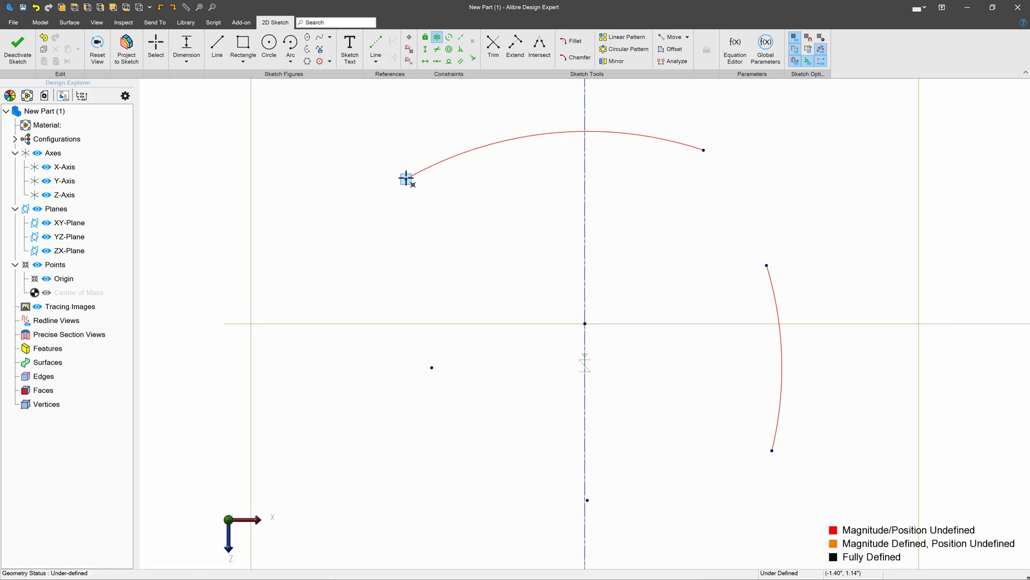
click(64, 167)
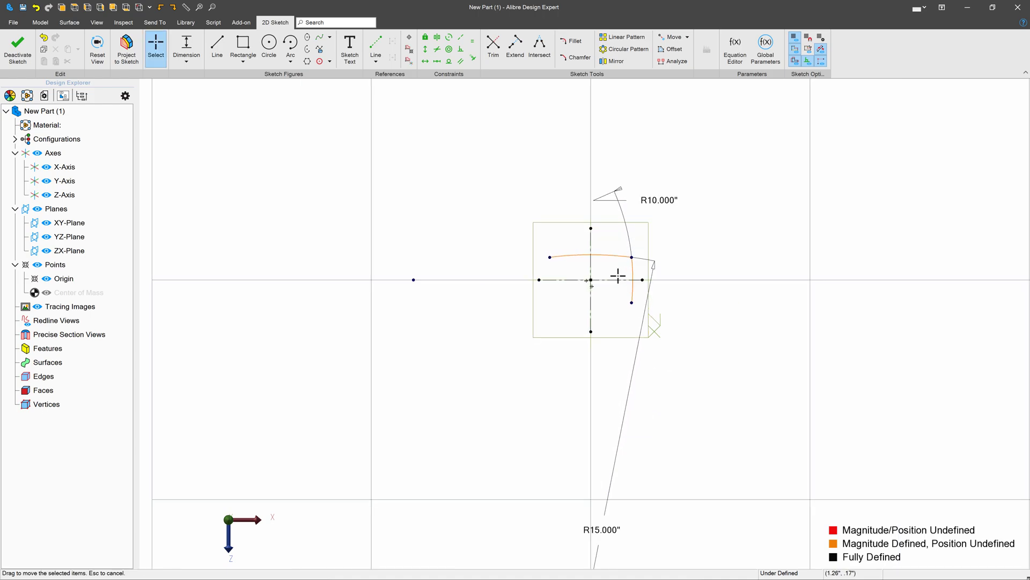
Mirror the side arc across the vertical centre line and the top arc across the horizontal one.
click(572, 40)
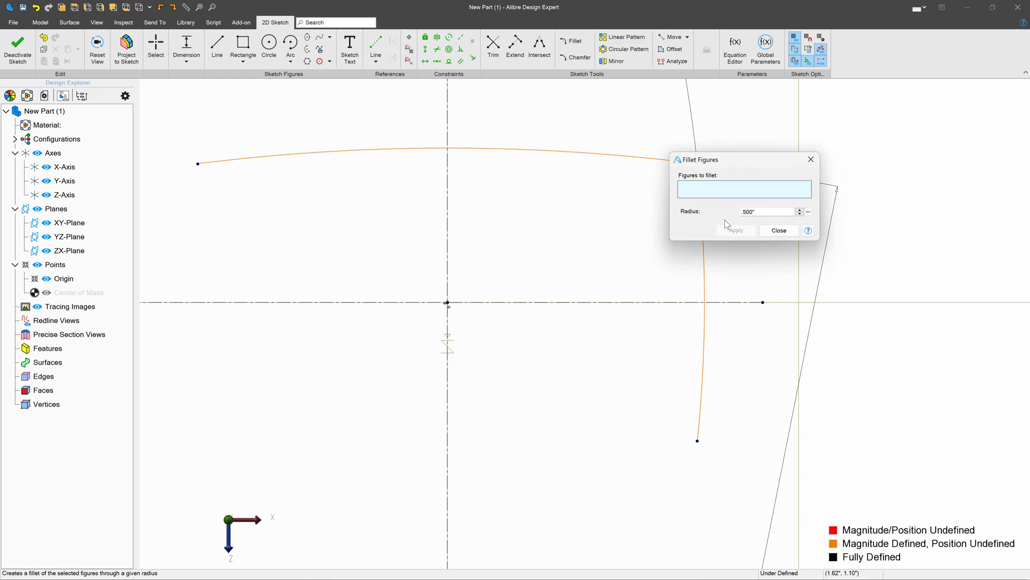
click(778, 229)
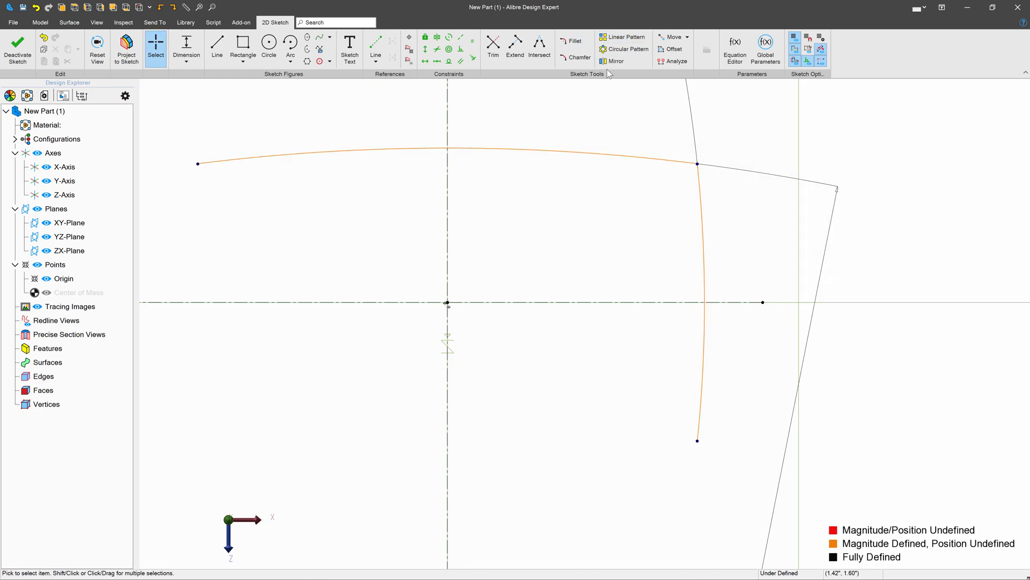
click(615, 60)
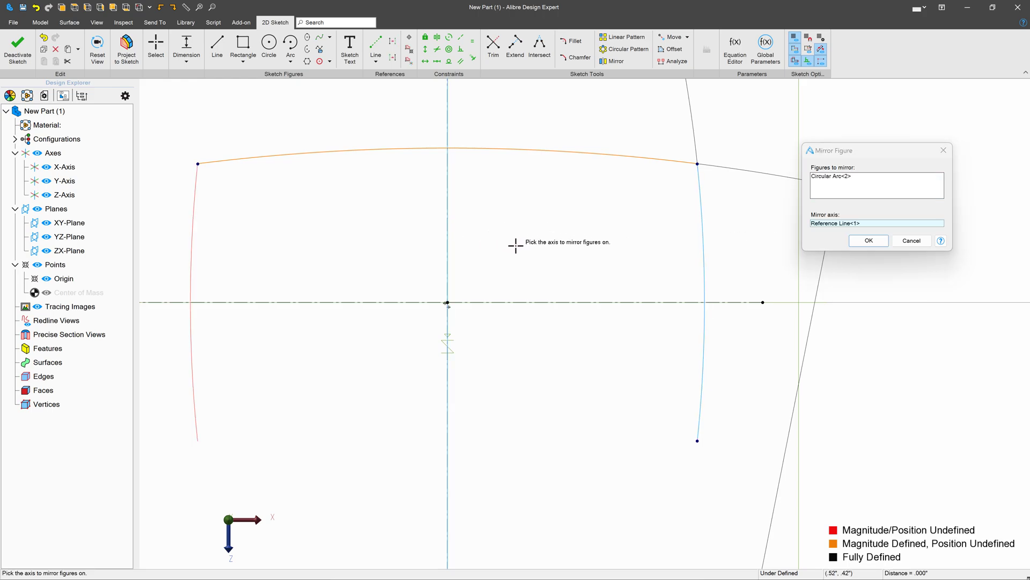
click(868, 239)
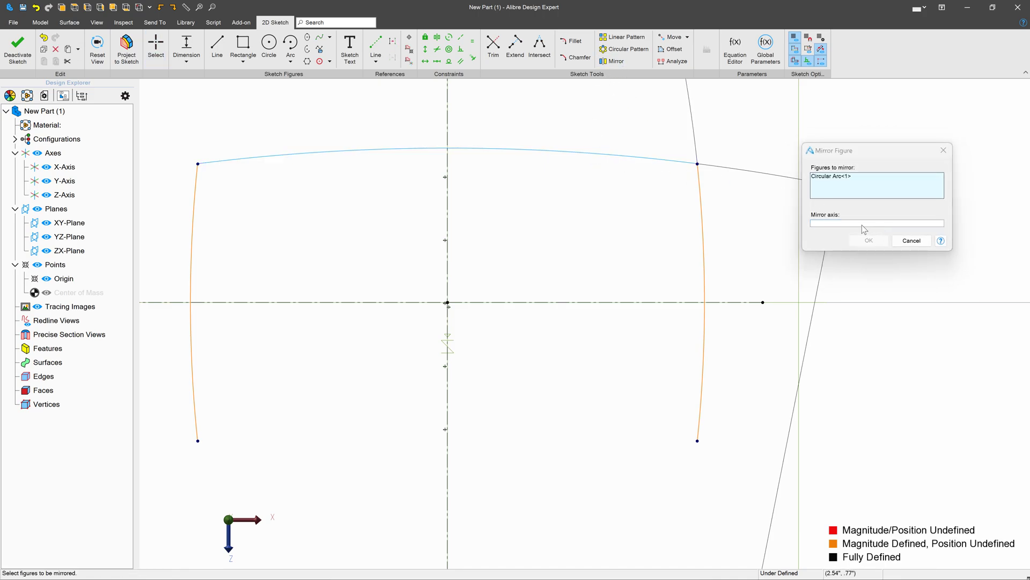
click(876, 223)
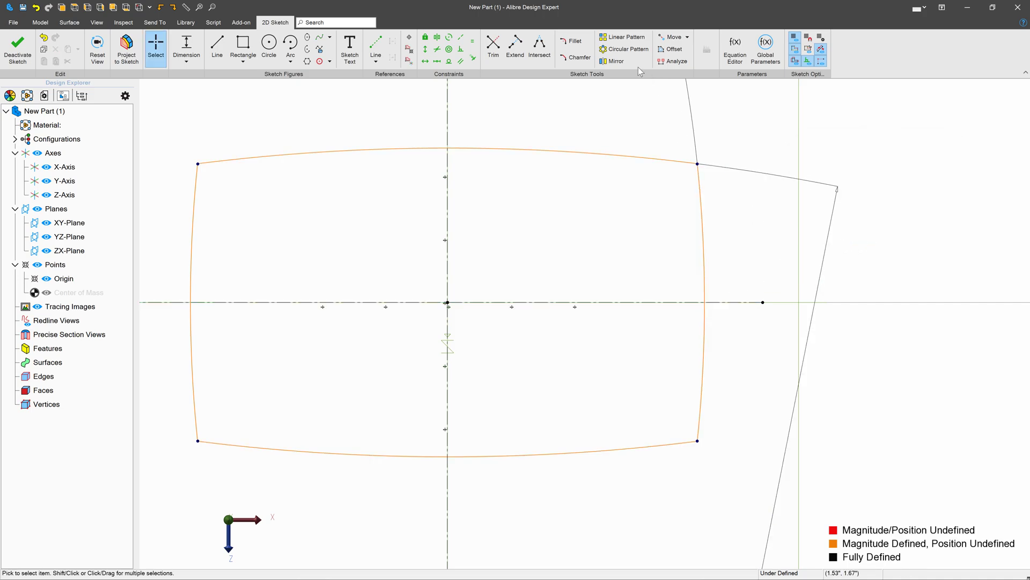
Fillet all four corners of the arched outline at 0.500" radius.
click(573, 41)
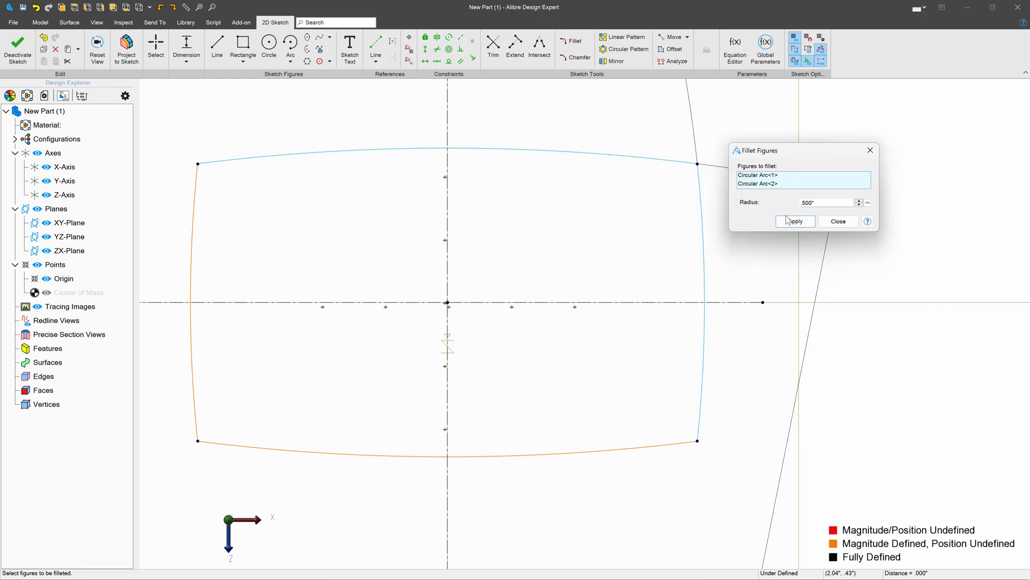
click(794, 221)
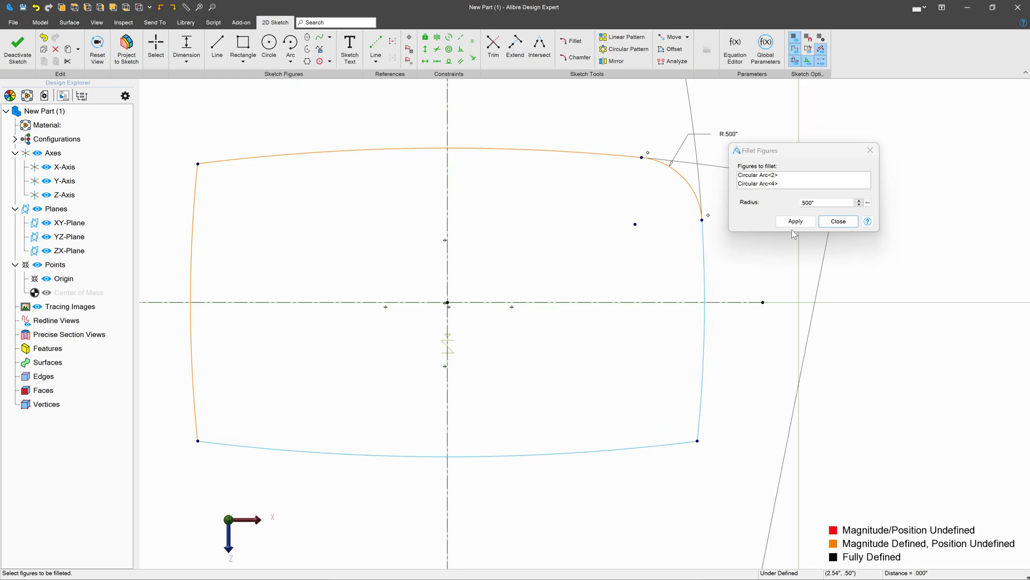
click(794, 221)
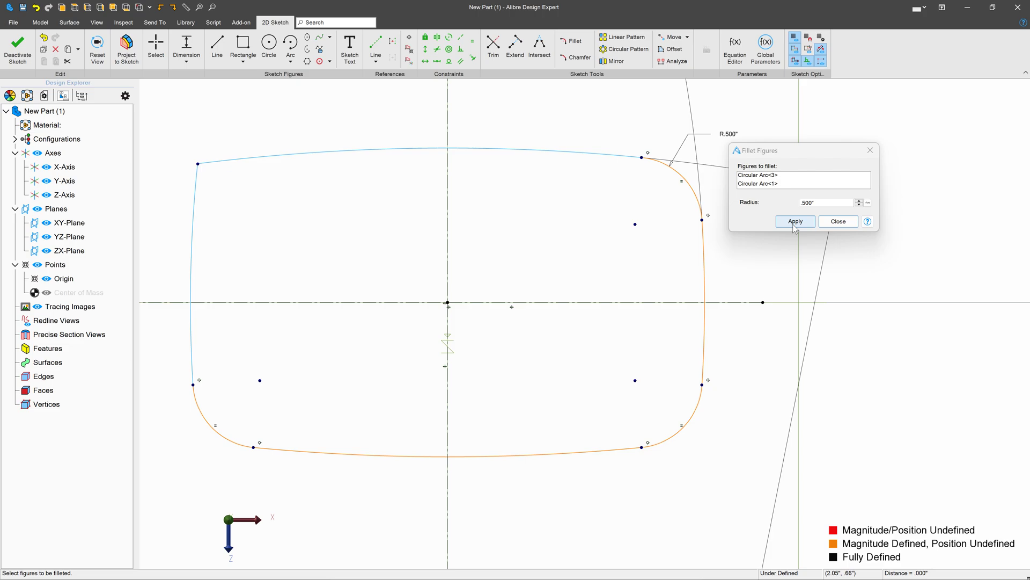
click(795, 221)
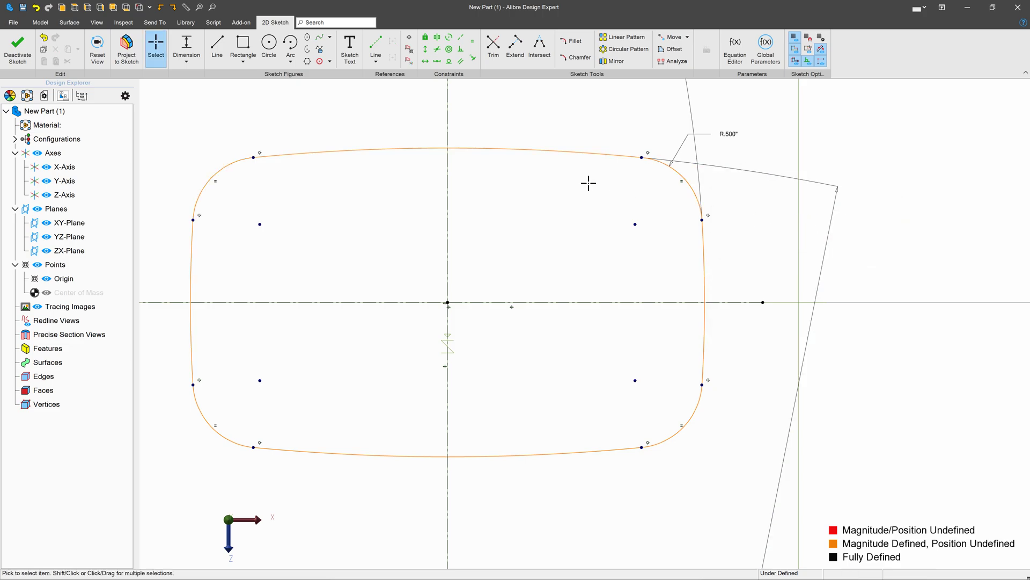
Align the fillet endpoints and add 6.000" and 3.000" dimensions to fully define the outline.
click(426, 49)
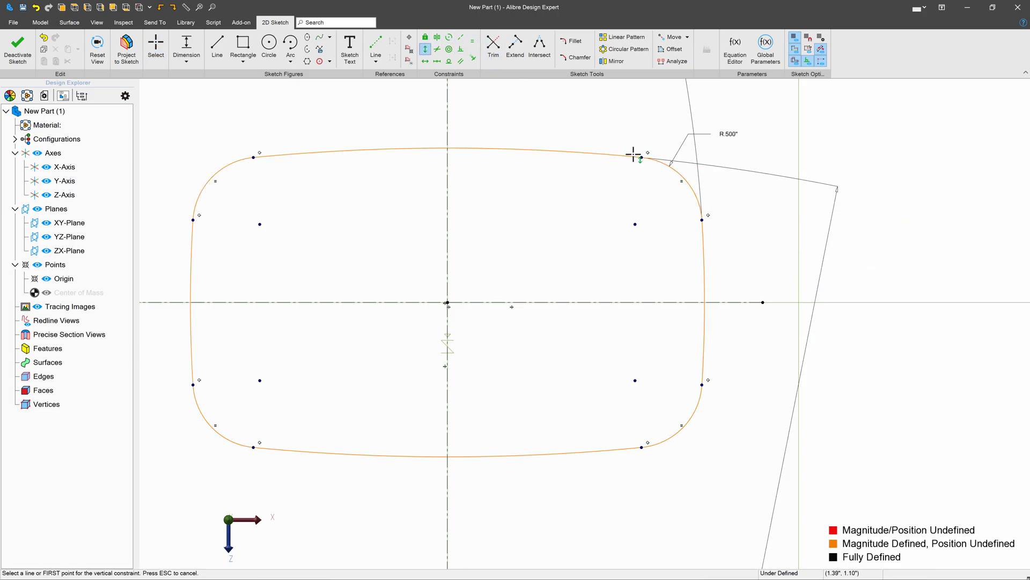
click(649, 463)
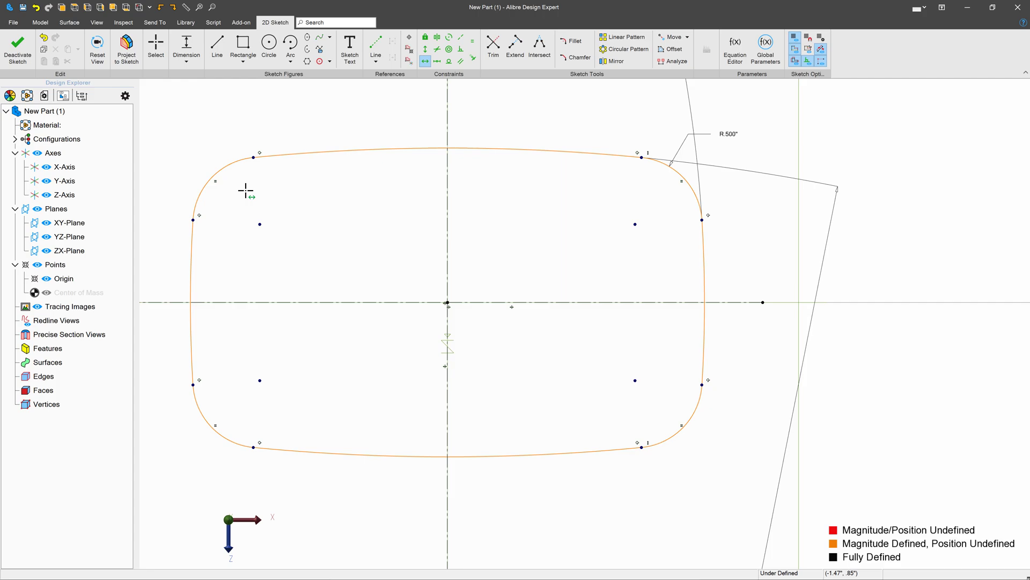
mouse_move(644, 242)
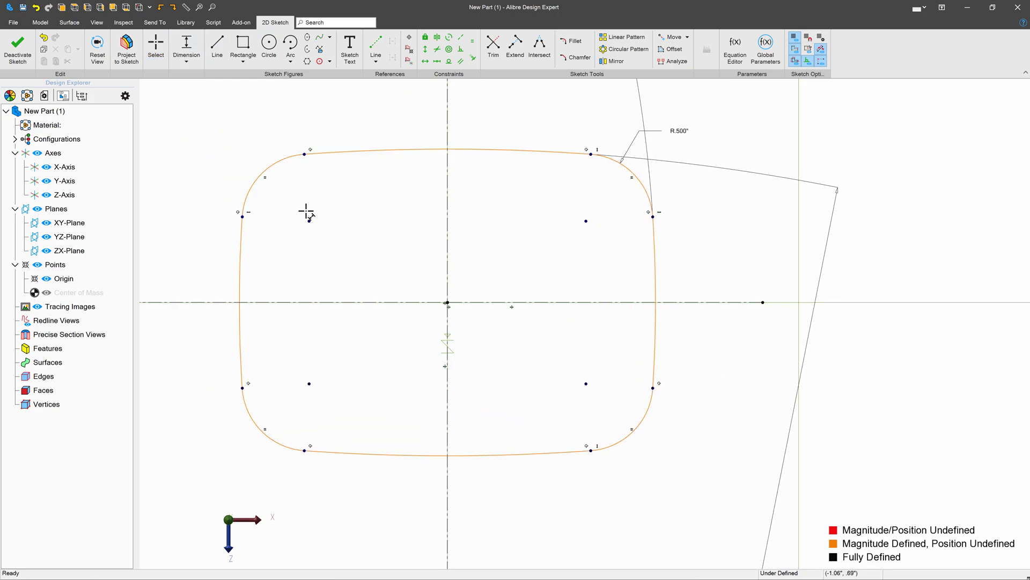
click(586, 221)
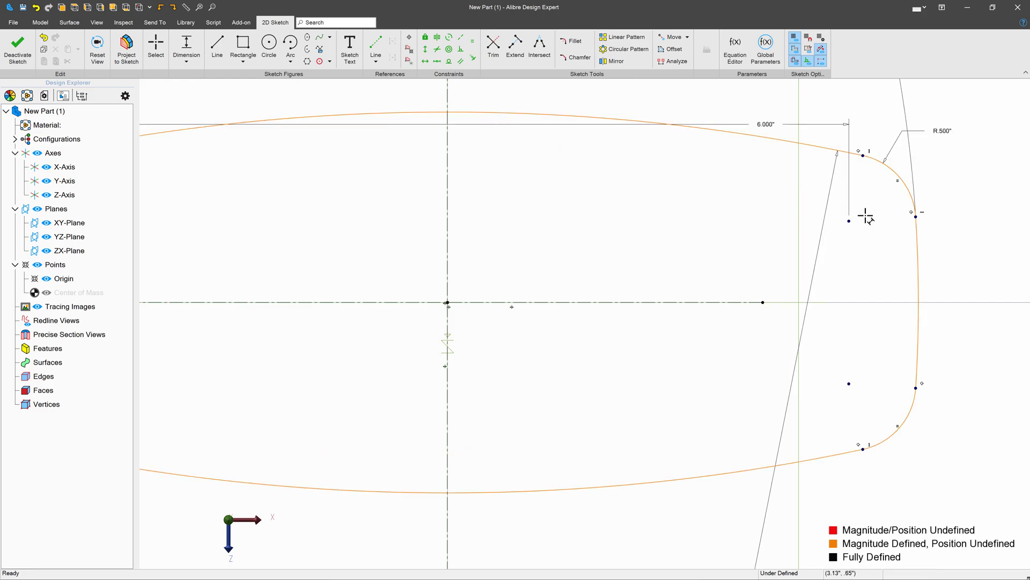
click(848, 384)
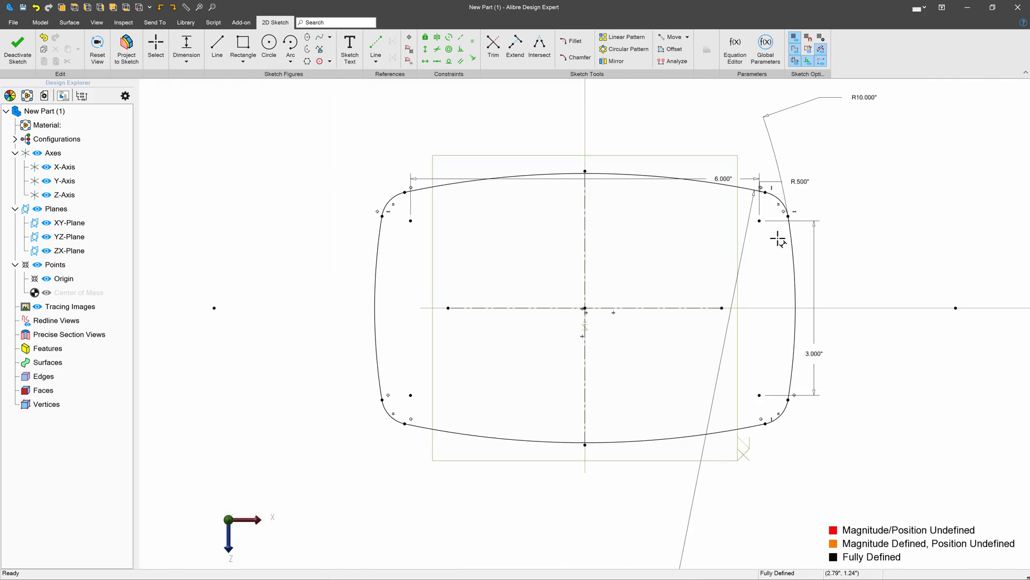
Finish the sketch and insert a plane offset above the ZX plane.
click(17, 46)
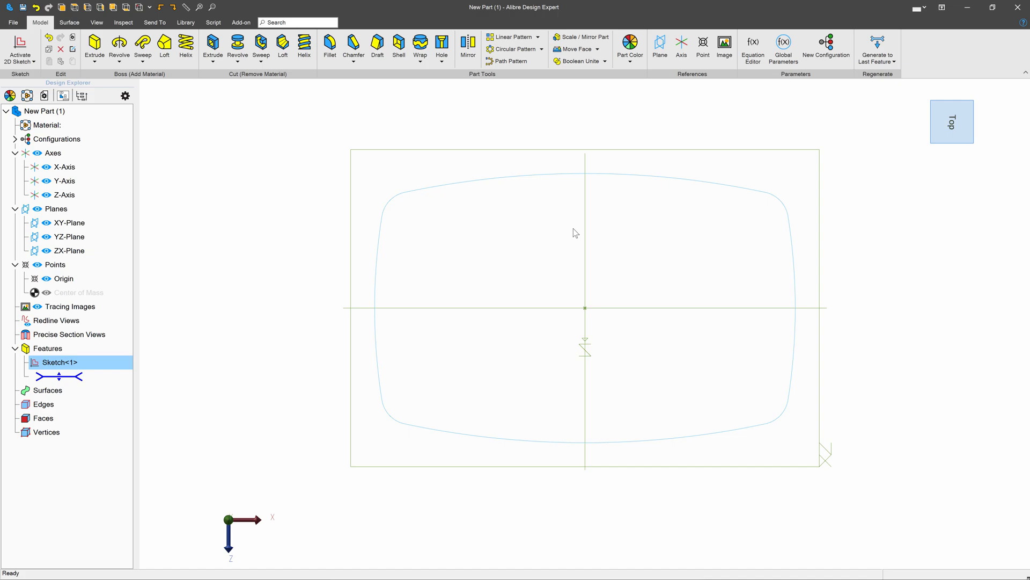
click(68, 250)
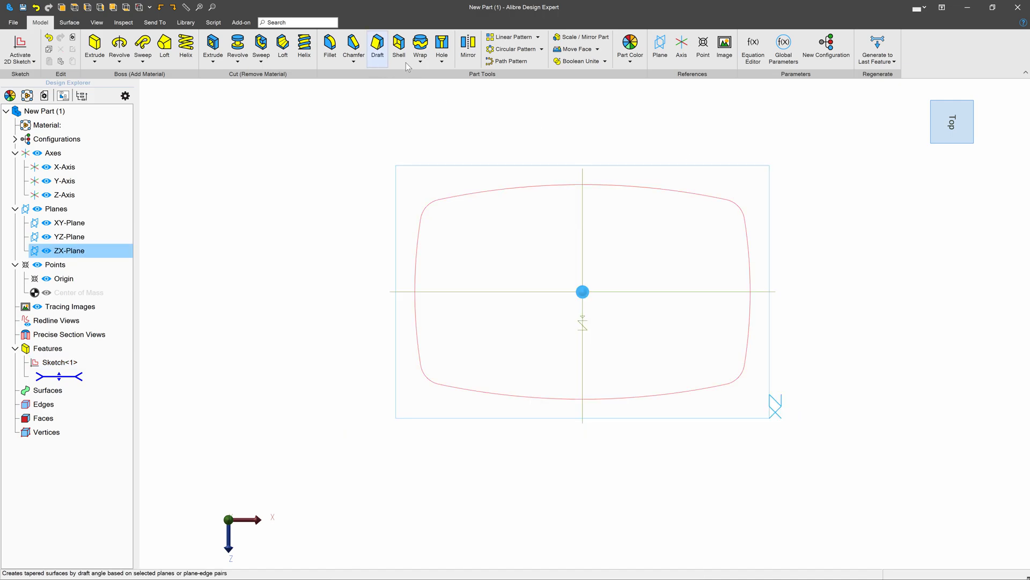
click(659, 45)
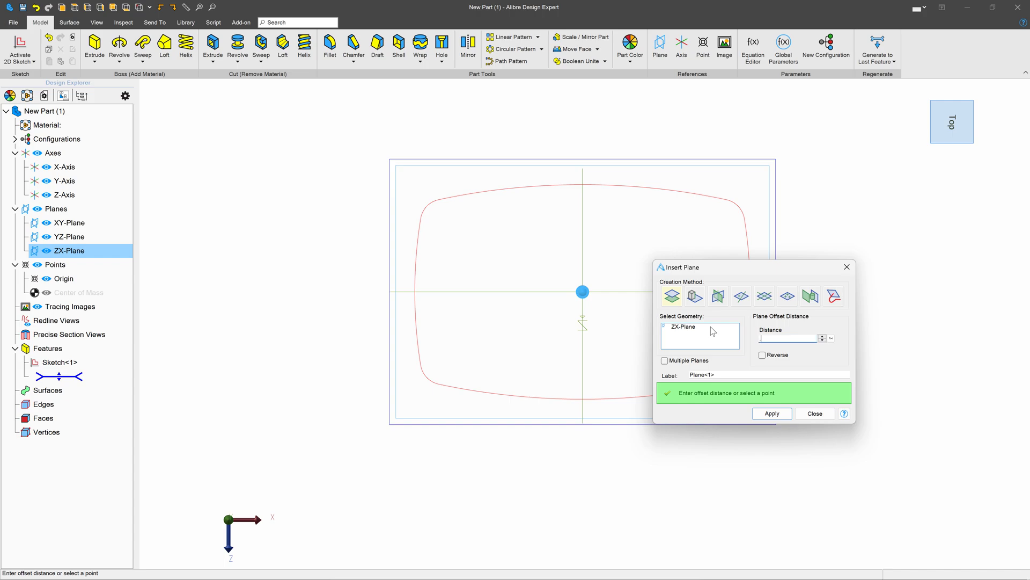
click(771, 413)
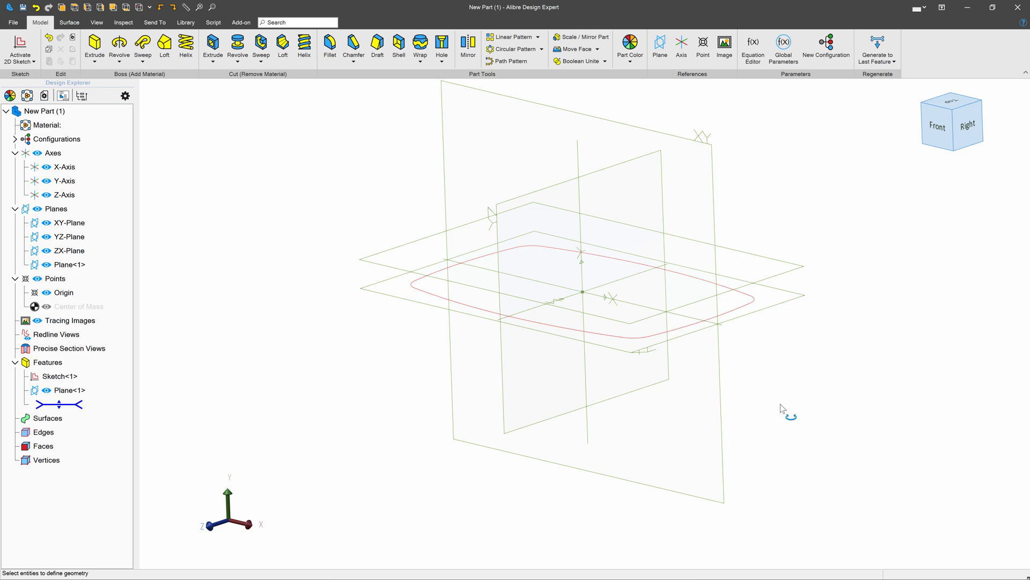
Insert a reference point where the offset plane meets the Y axis.
click(69, 390)
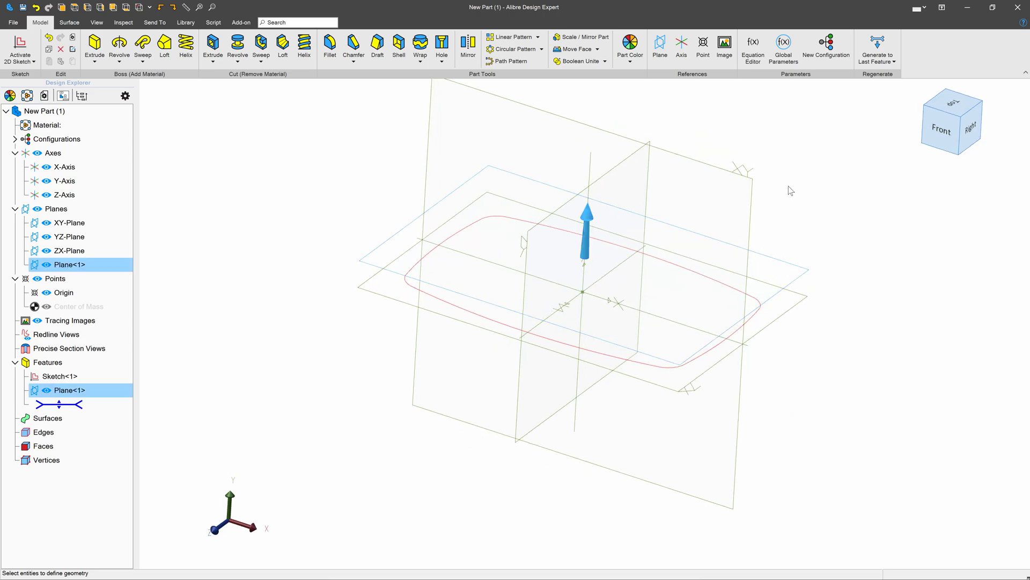
click(702, 46)
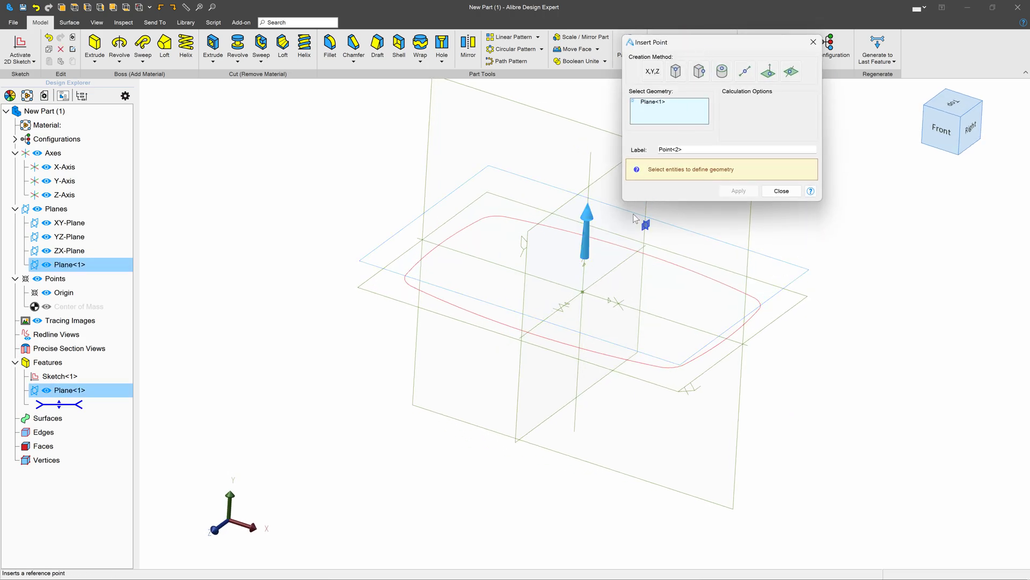
click(66, 181)
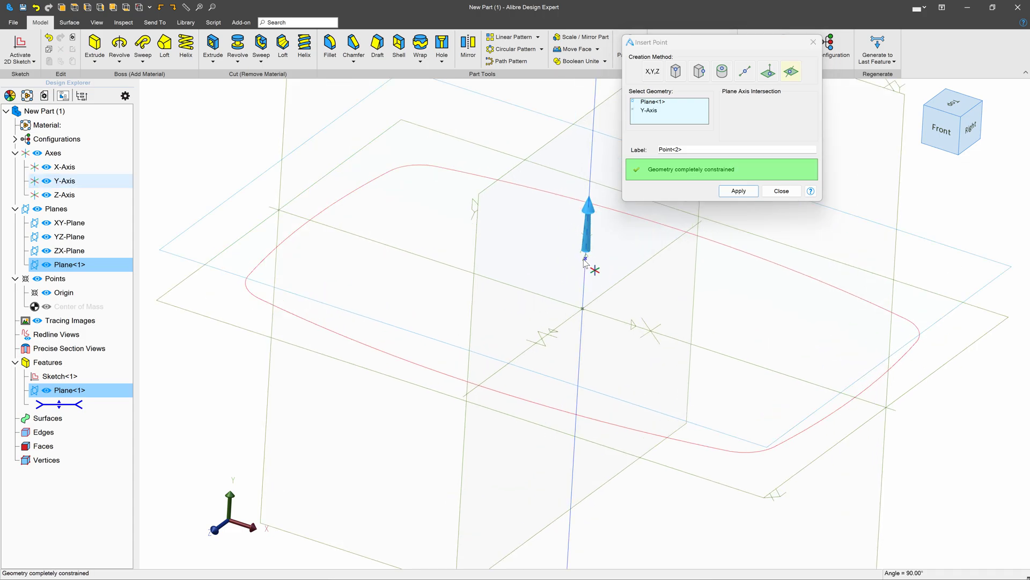
click(738, 191)
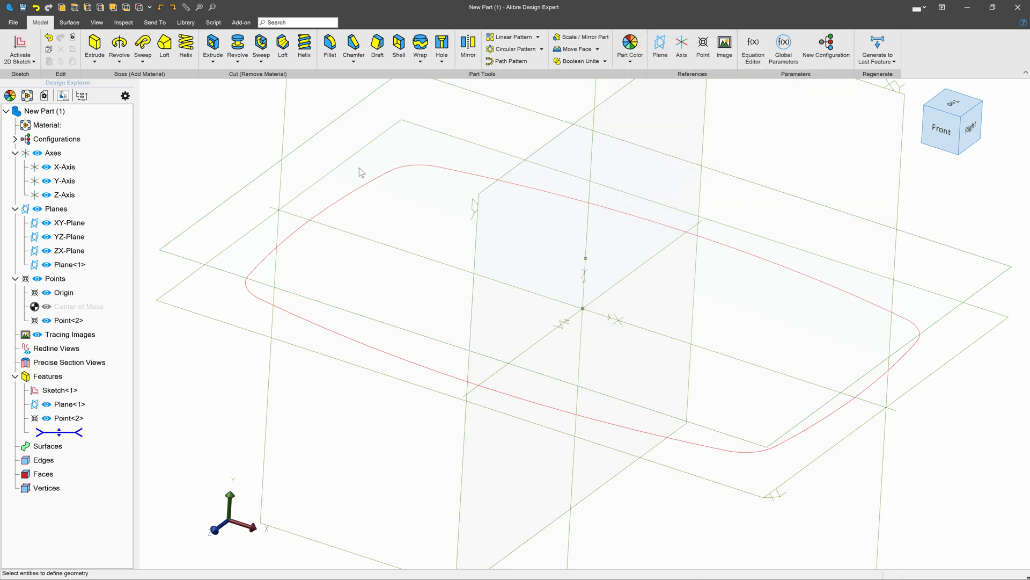
Loft the outline to Point<2> with tangent magnitudes 0.50 and 0.75, forming a domed boss.
click(163, 46)
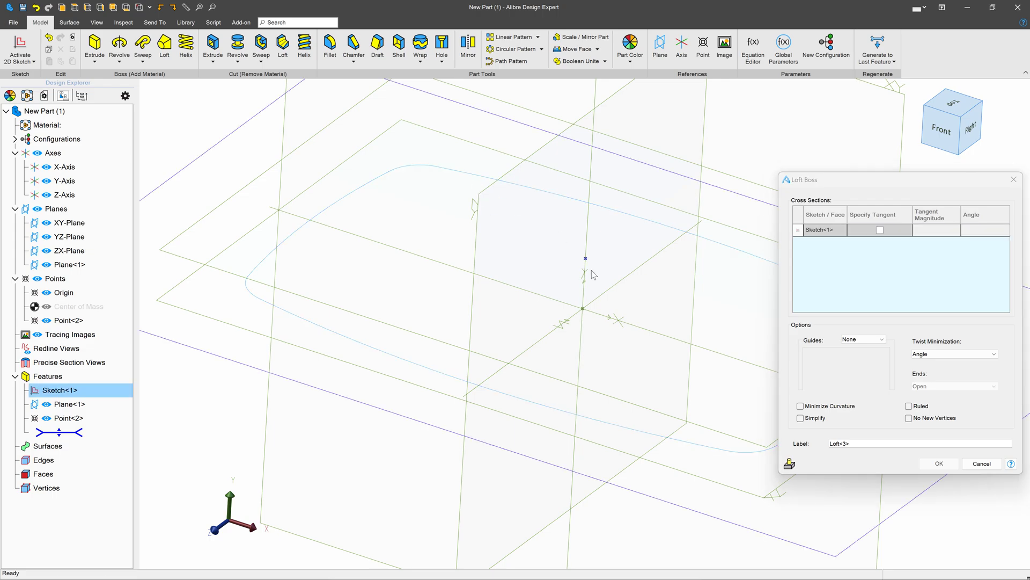
mouse_move(709, 294)
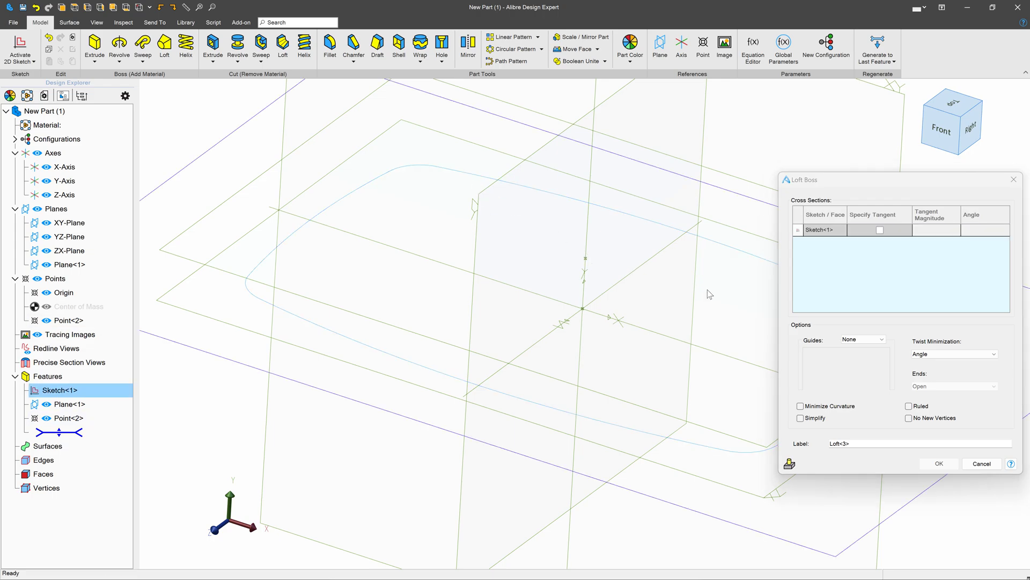
click(66, 320)
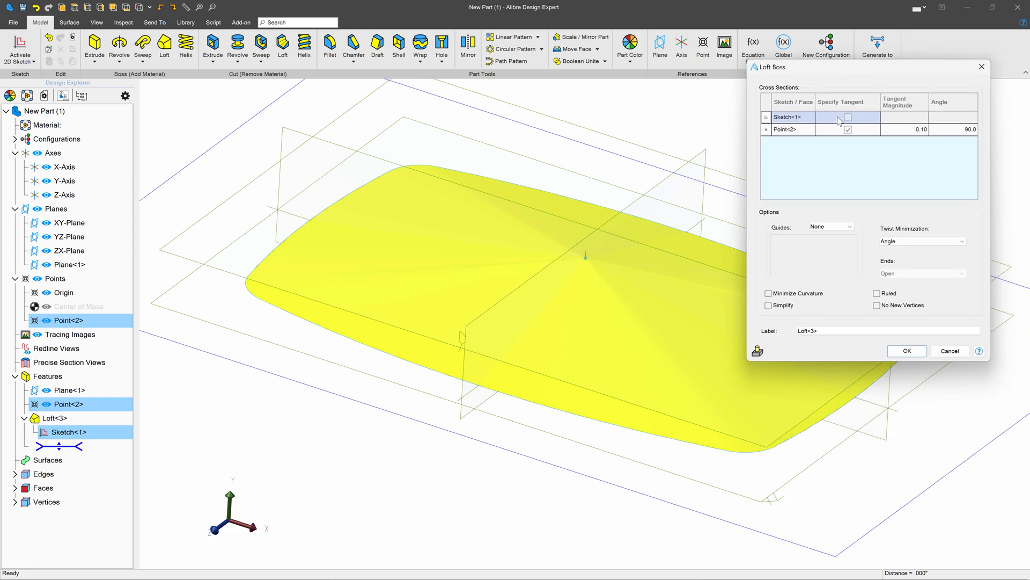
click(848, 117)
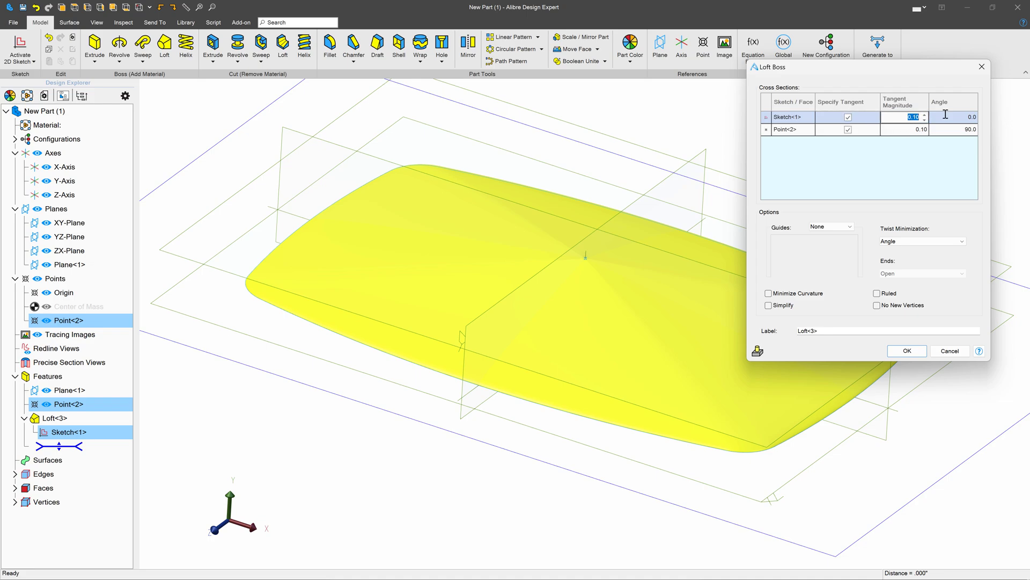
text(0.50)
click(905, 129)
text(0.75)
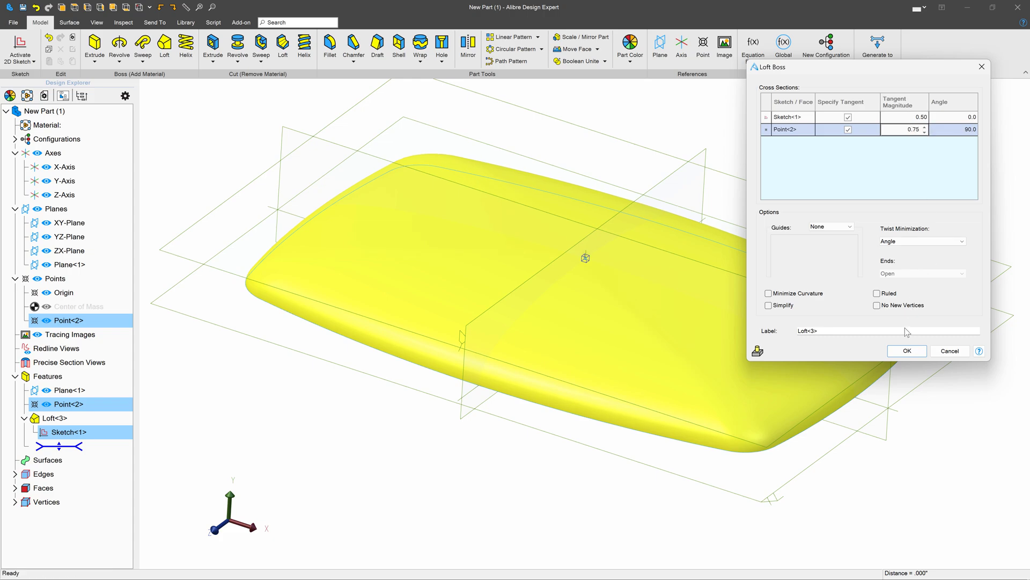
click(906, 350)
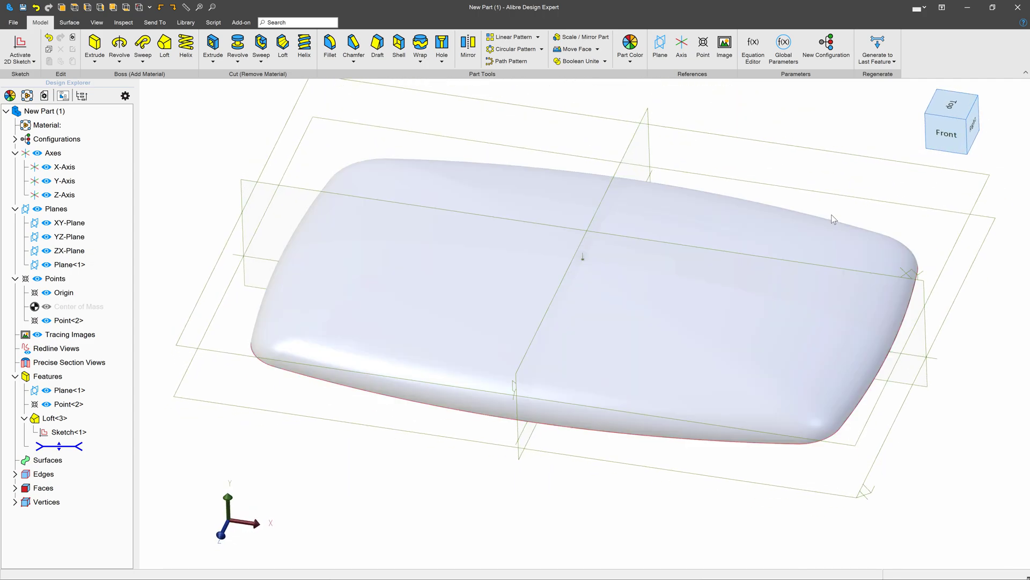
Select the plaque's flat bottom face and bring up the Surface tools.
click(604, 322)
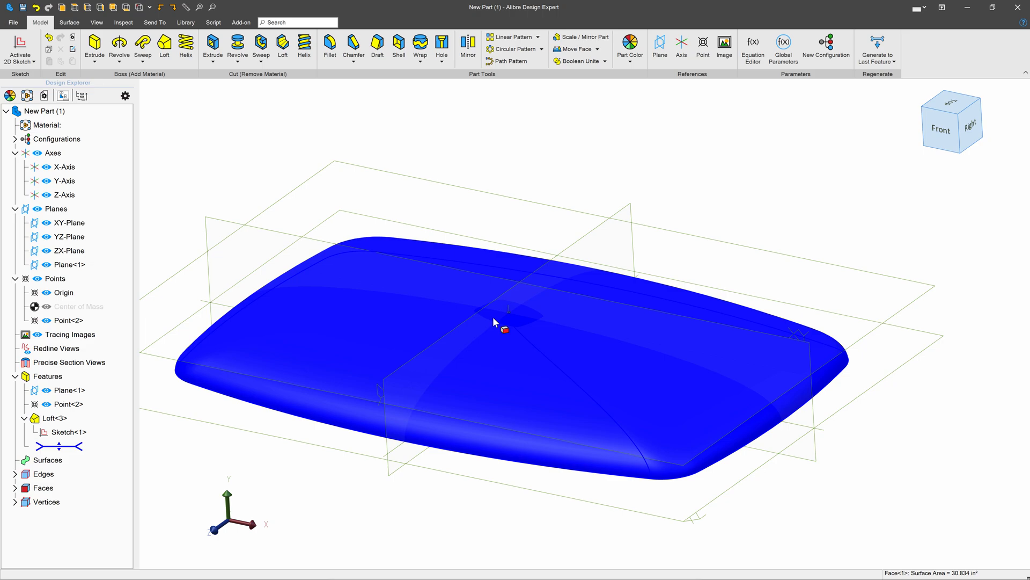
mouse_move(473, 340)
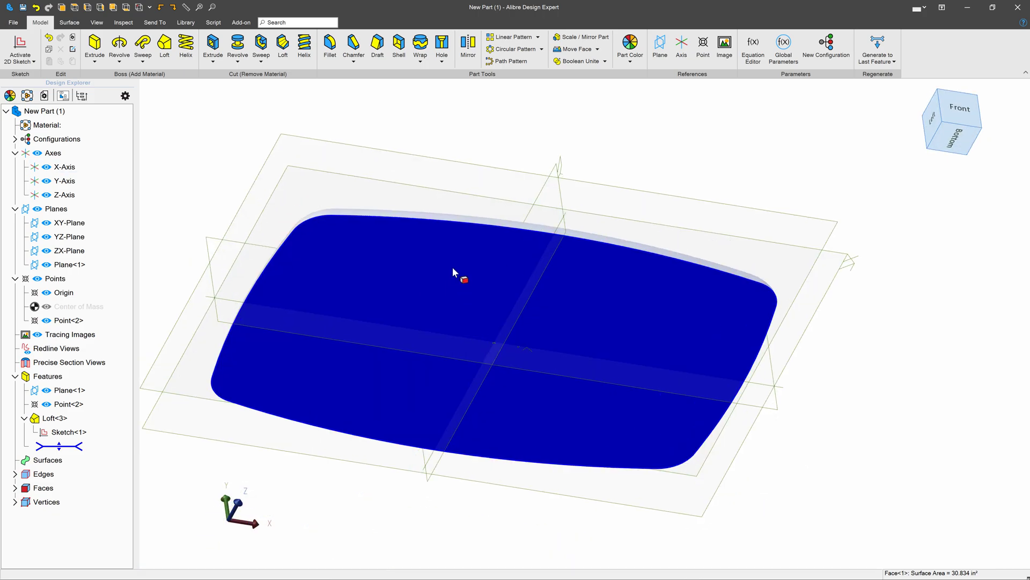
click(69, 21)
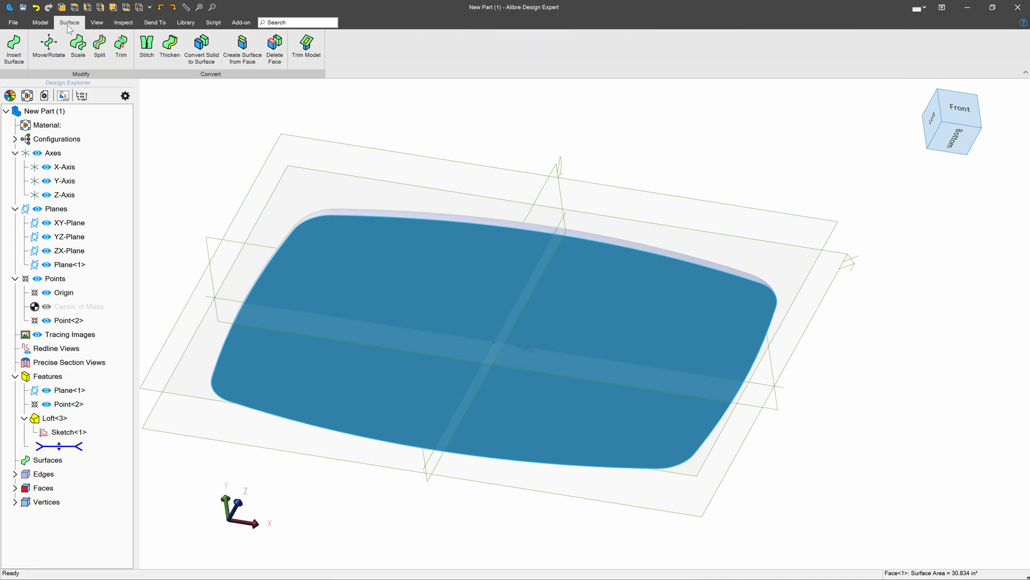
Delete the flat bottom face, leaving the open domed surface.
click(273, 49)
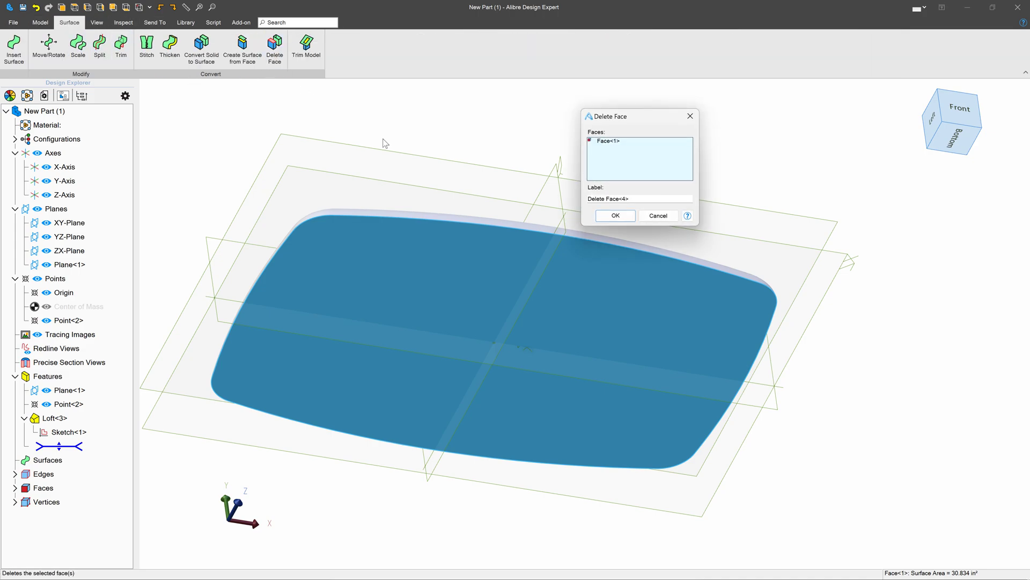
click(614, 215)
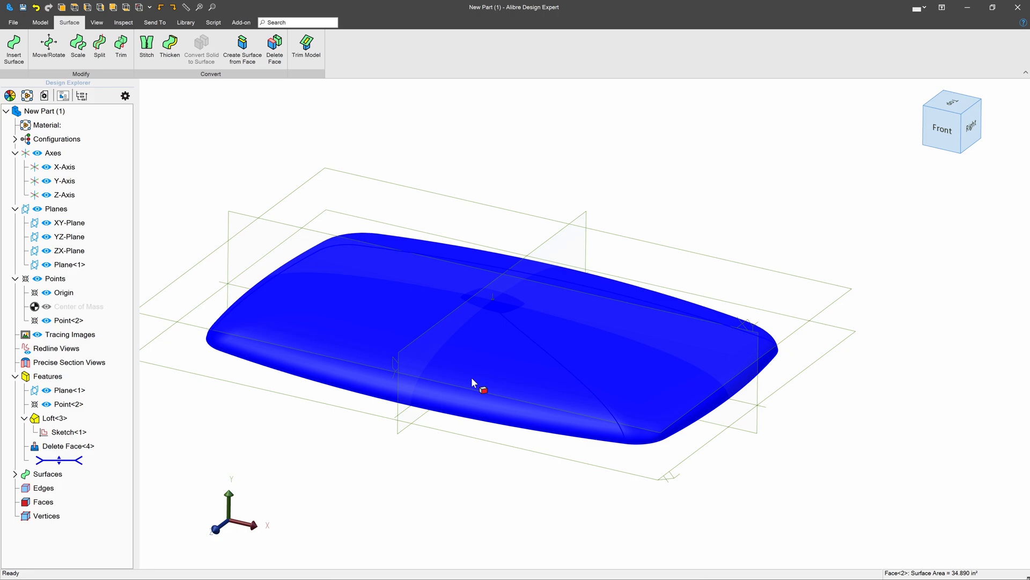
mouse_move(642, 423)
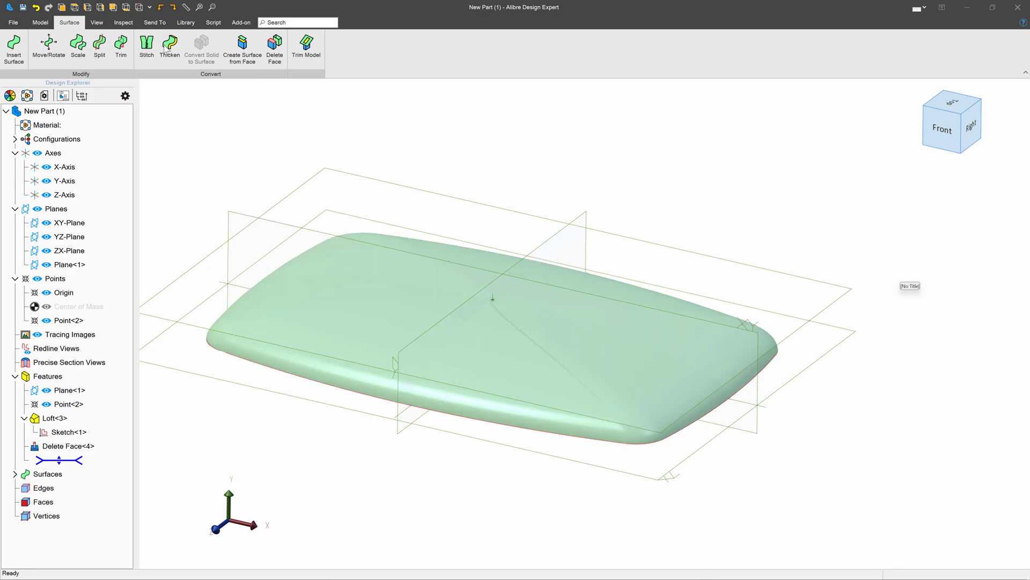
Thicken the open dome into a 0.050" shell with the direction flipped.
click(169, 48)
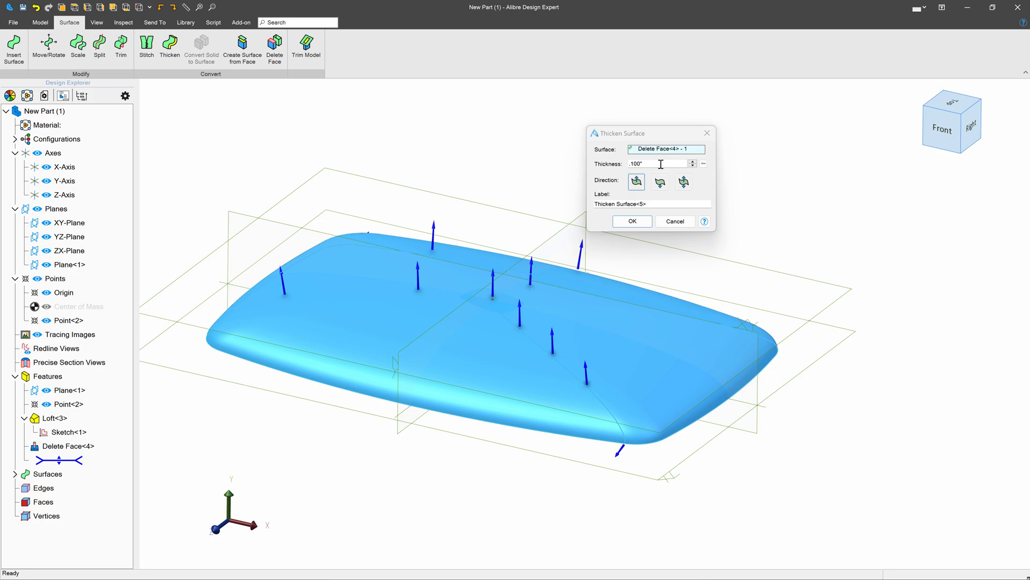
triple_click(657, 163)
text(.05)
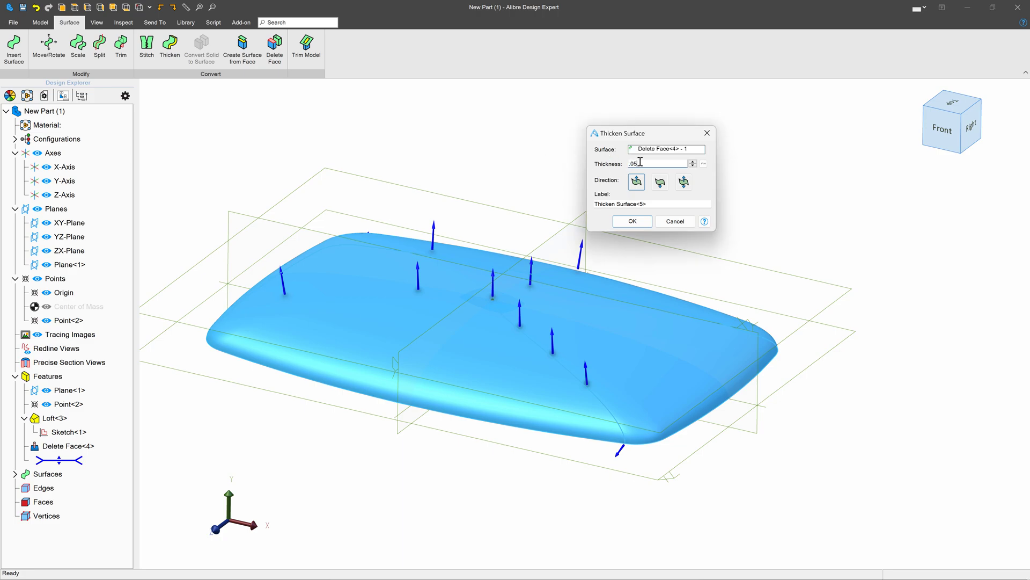
click(683, 181)
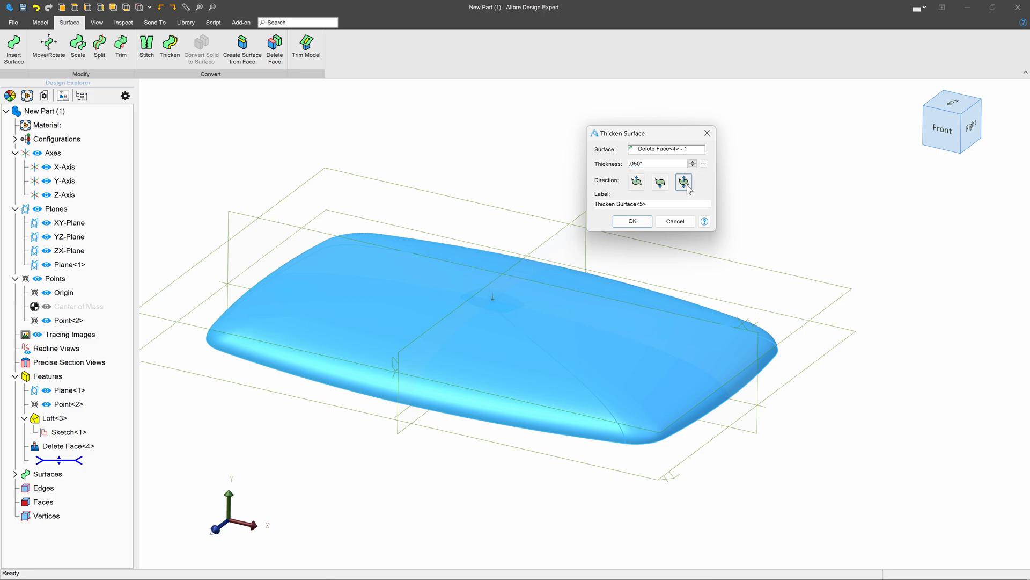
click(631, 221)
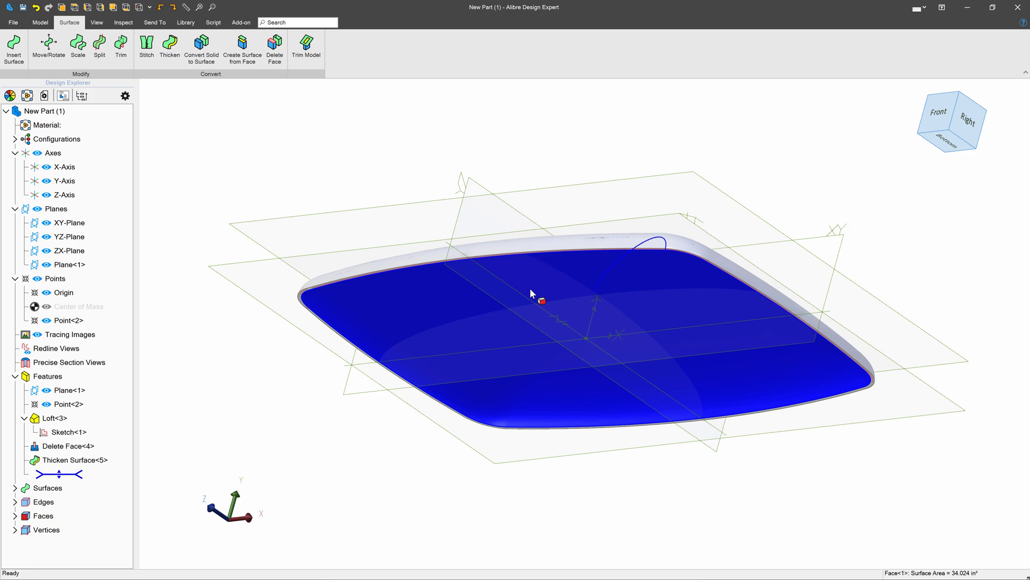
Create Surface from Face<6> from the shell's inner underside face.
click(241, 49)
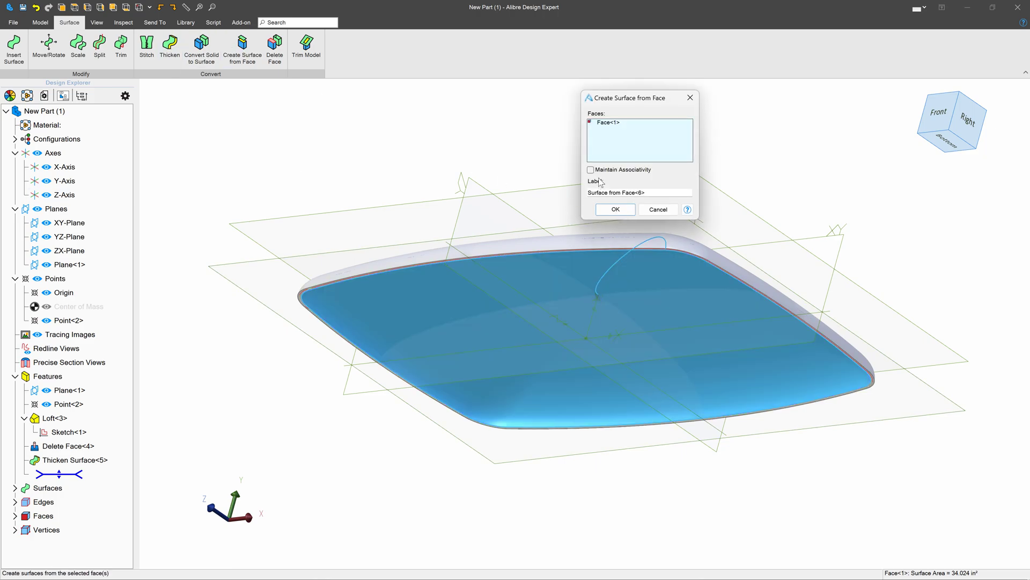
click(614, 210)
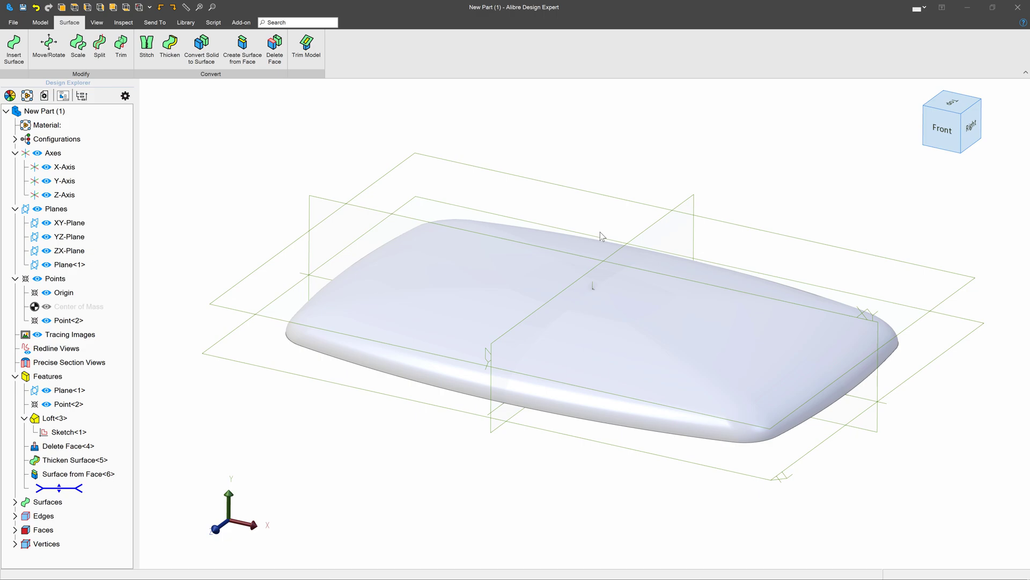
click(68, 222)
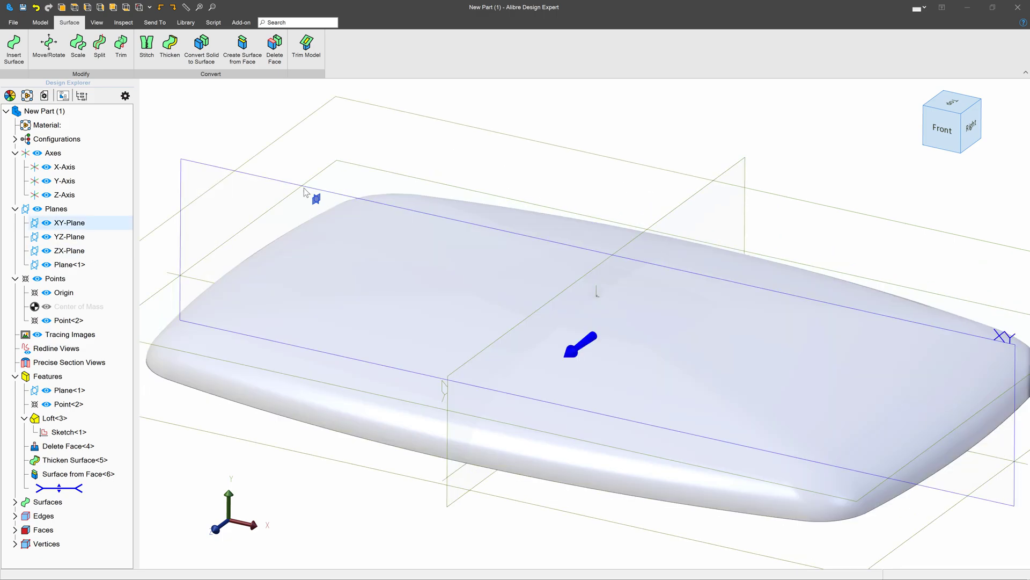
Start a 2D sketch on the XY-Plane and draw a narrow vertical rectangle at the plaque's centre.
click(40, 21)
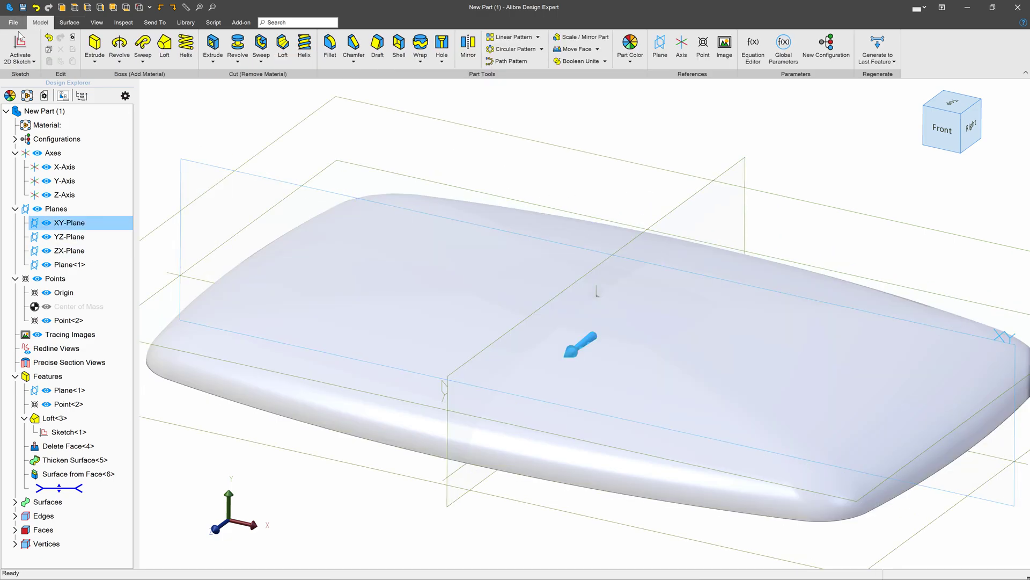
click(19, 47)
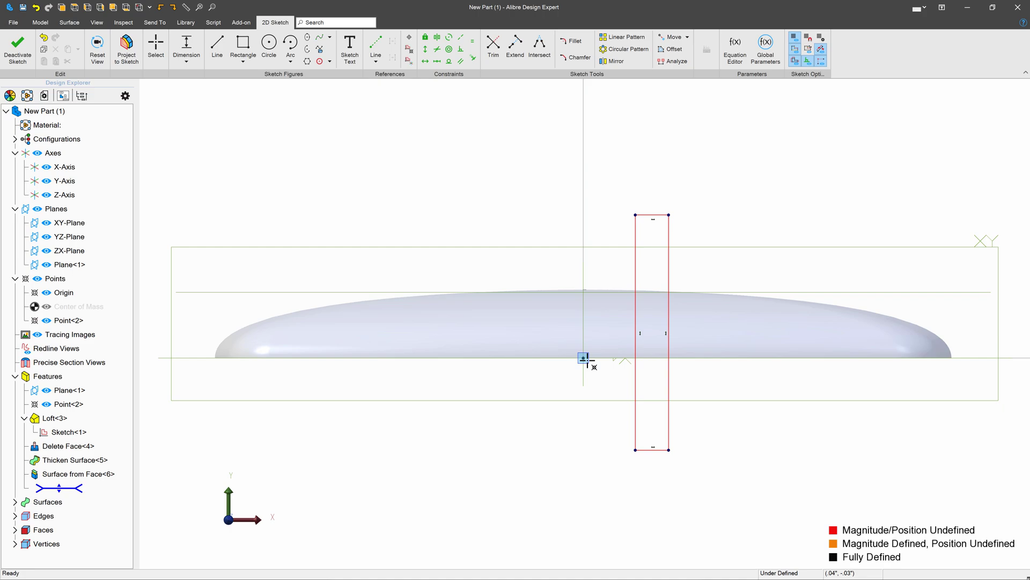
click(583, 358)
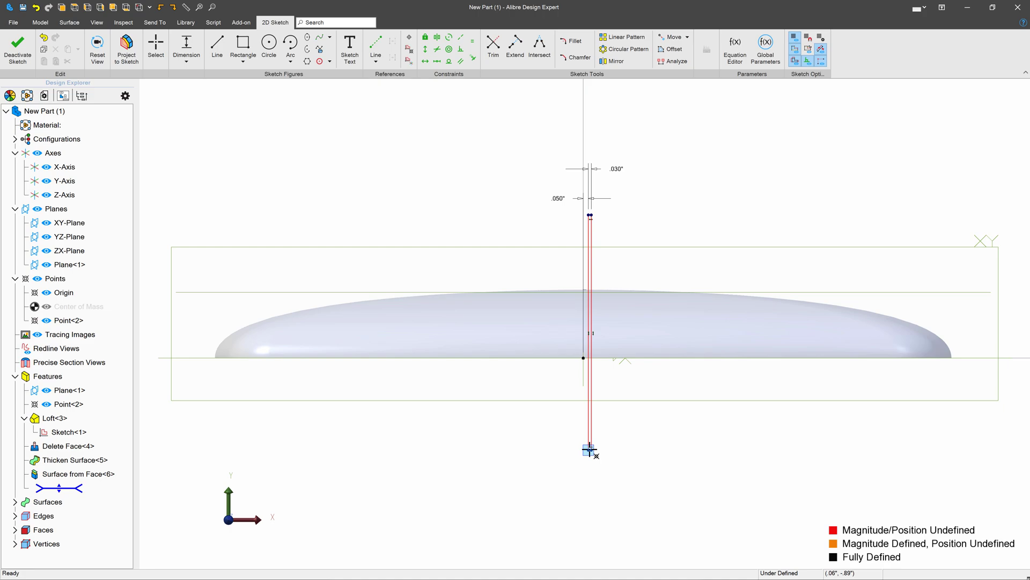
Dimension the rectangle .050, .030, .200 below origin and 1.000 tall, then finish the sketch.
click(589, 449)
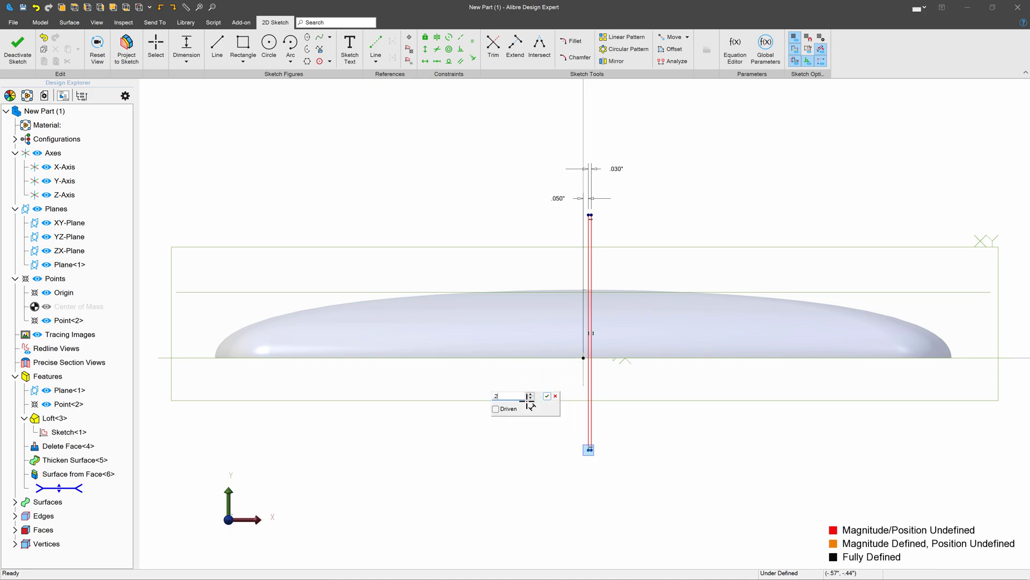
click(546, 395)
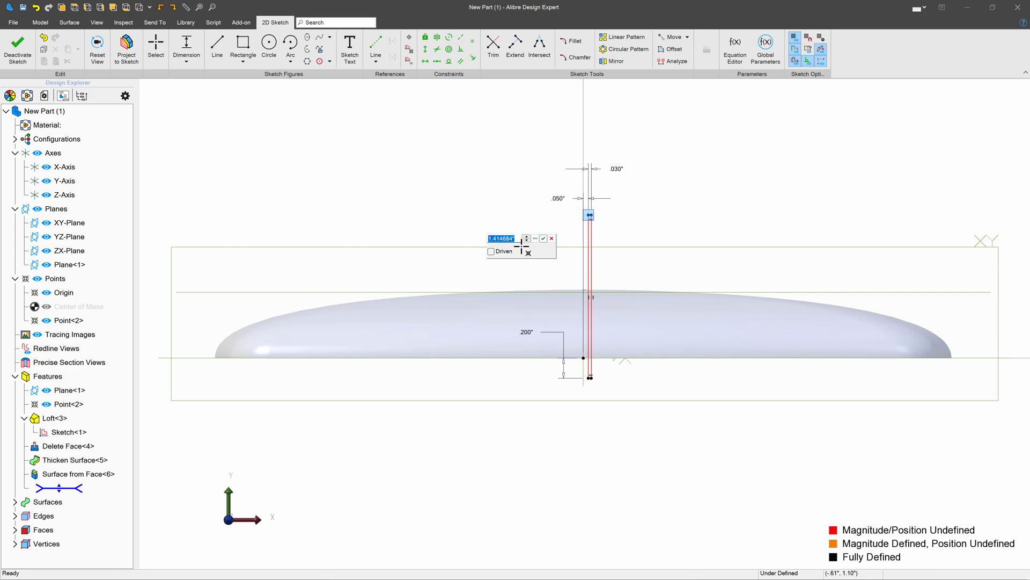
click(543, 238)
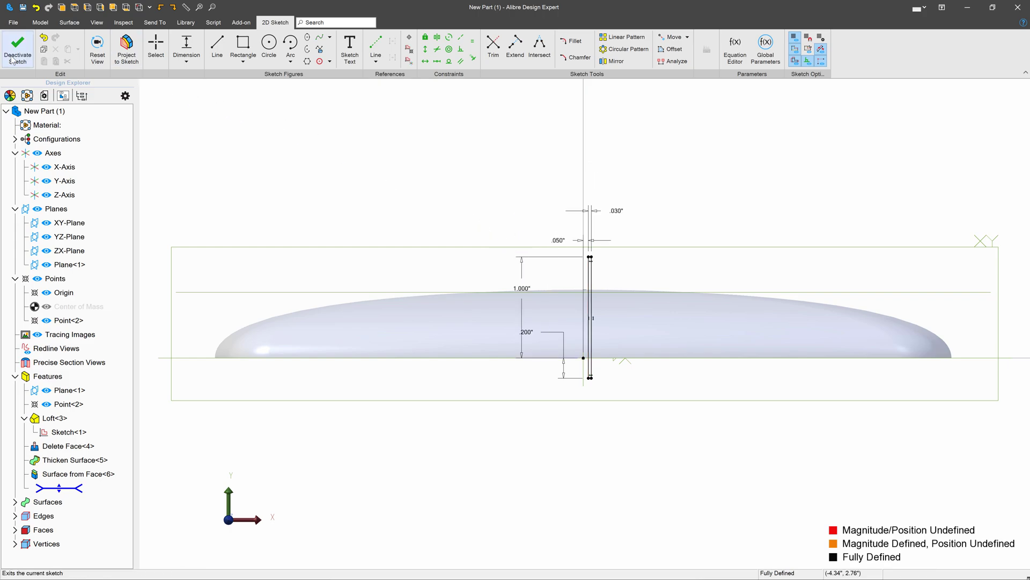
click(18, 49)
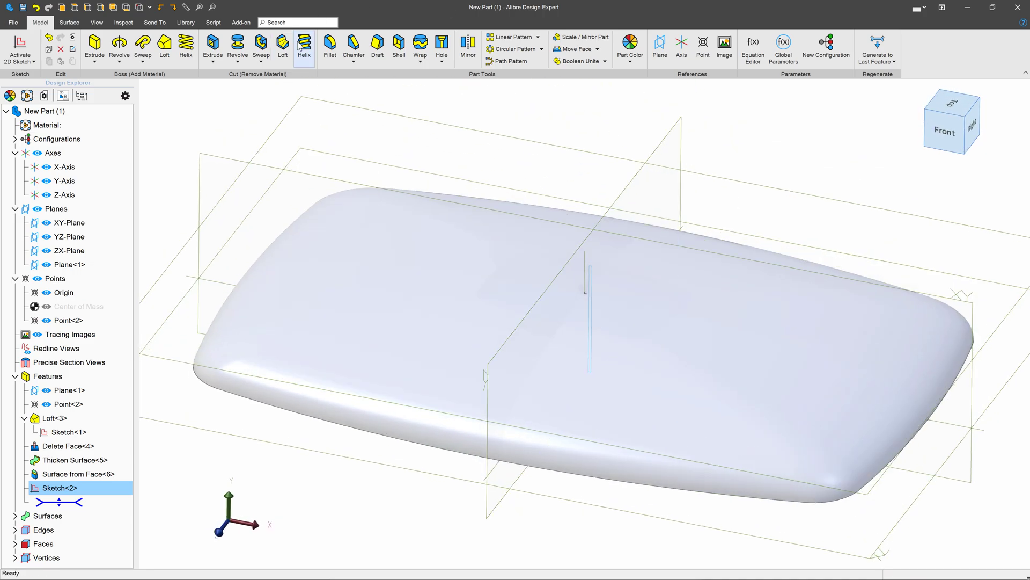
Helical cut Sketch<2> as a Spiral about the Y-Axis, 75 revolutions at .100 in pitch.
click(304, 42)
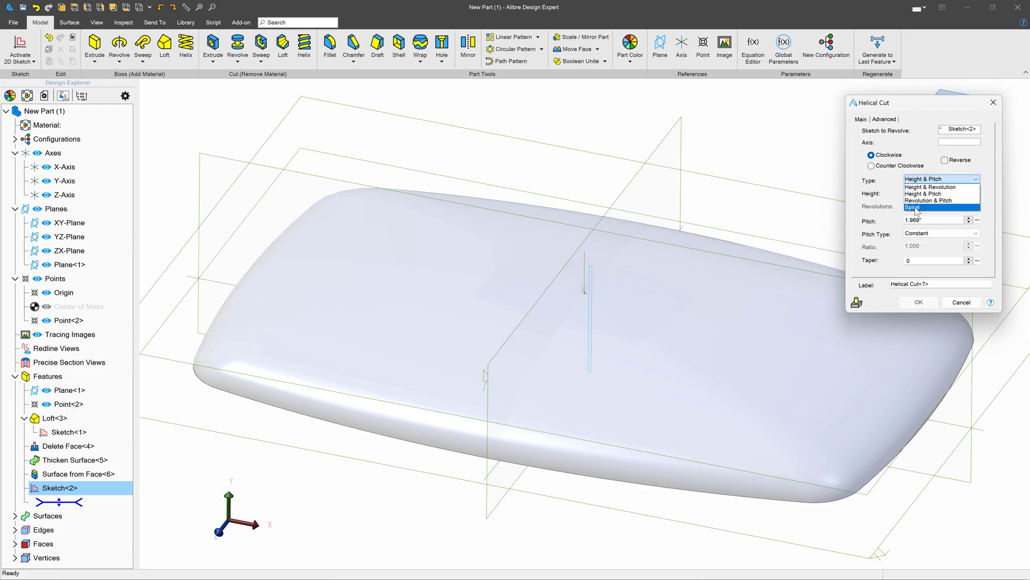
click(914, 207)
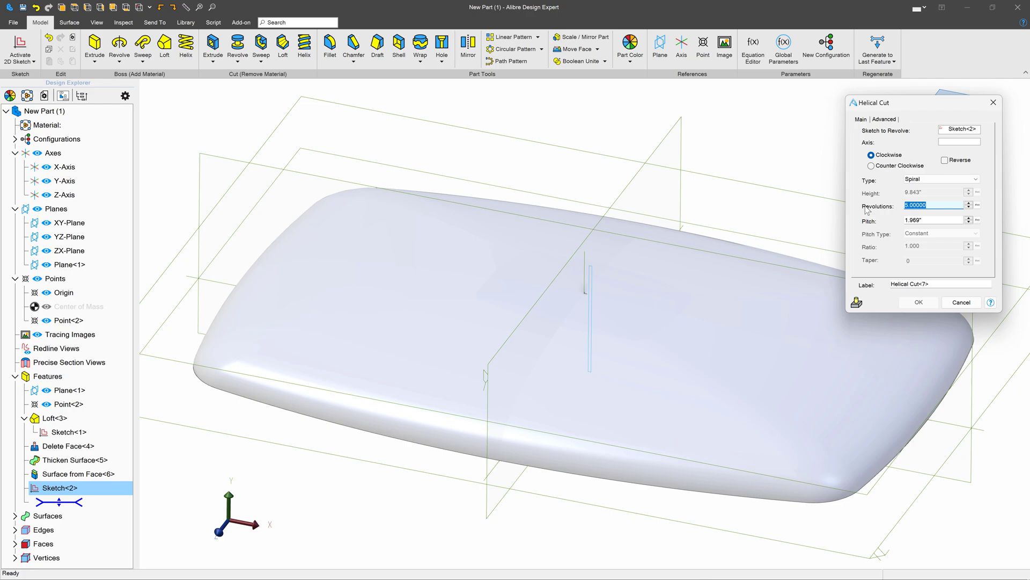
text(75)
click(935, 219)
text(.1)
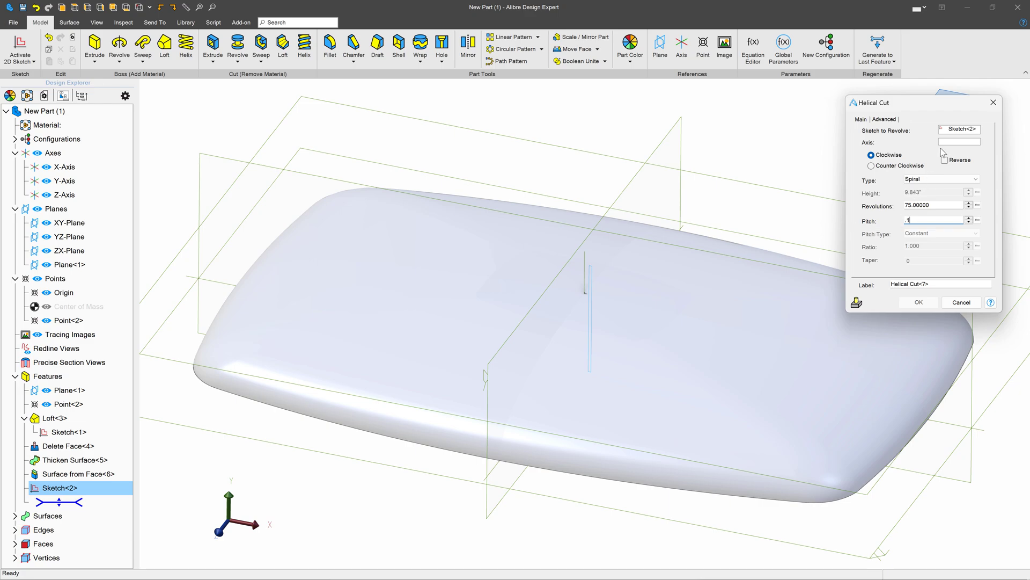
click(64, 180)
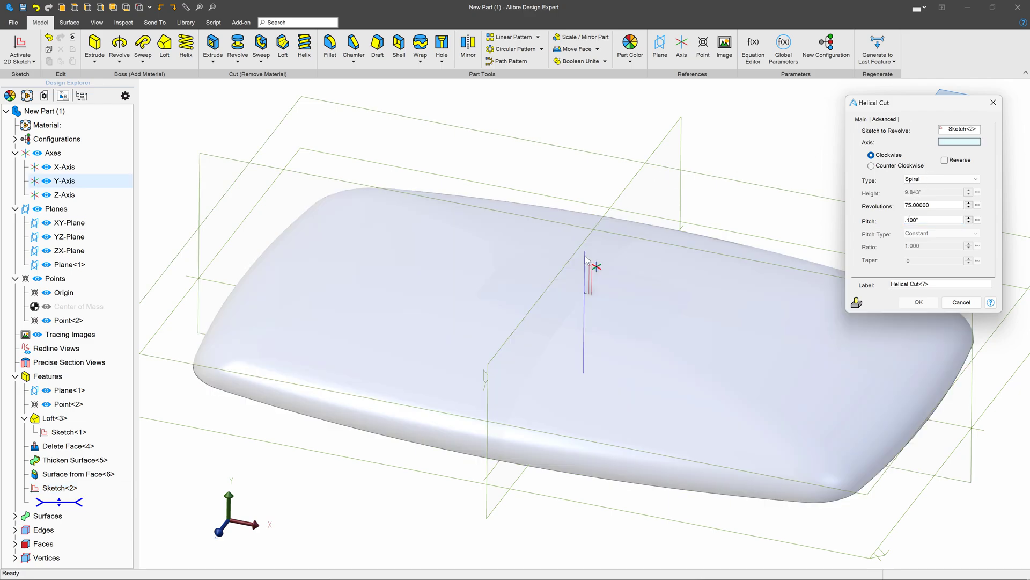
click(917, 302)
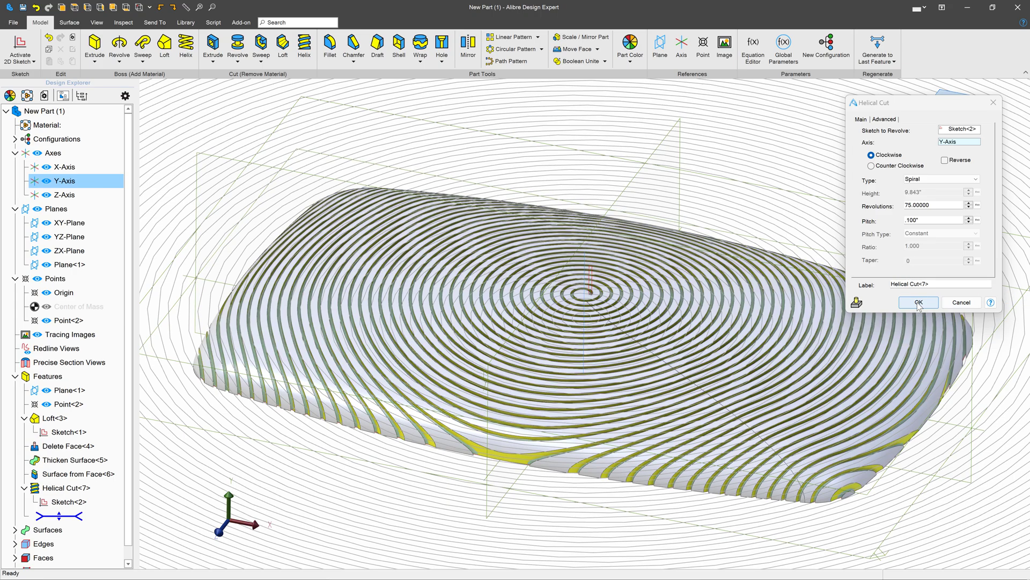
click(918, 303)
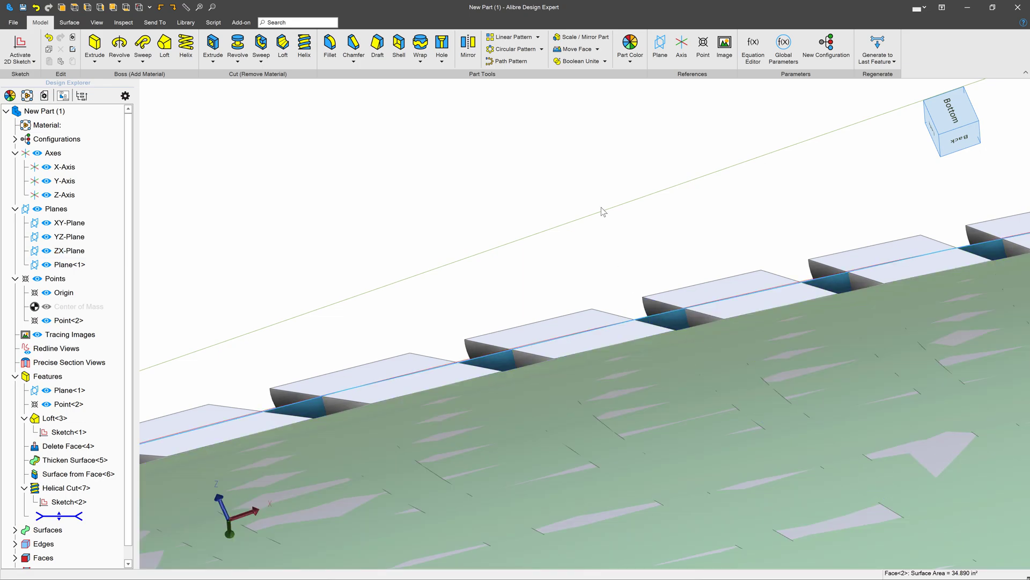
mouse_move(20, 49)
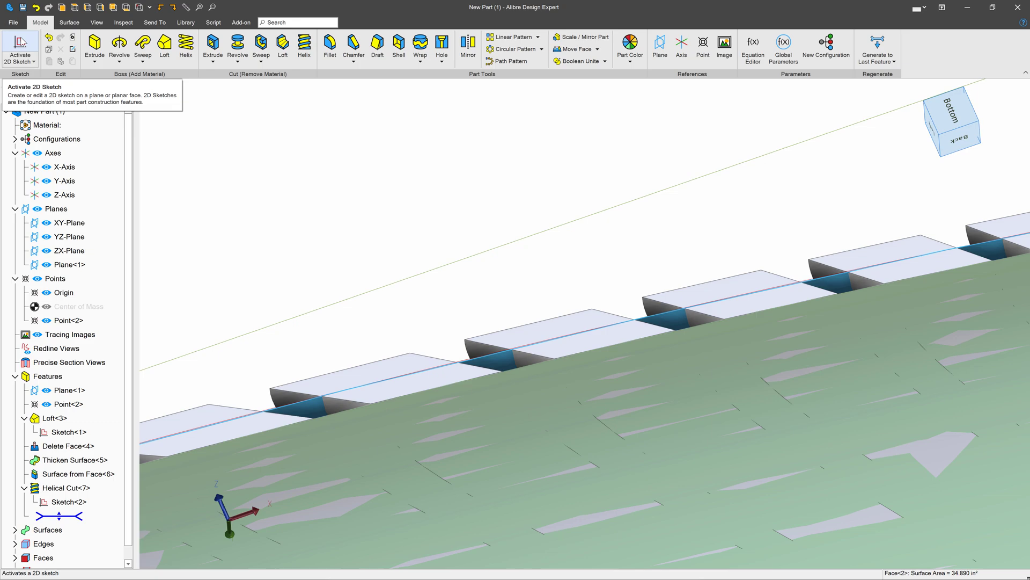
click(68, 22)
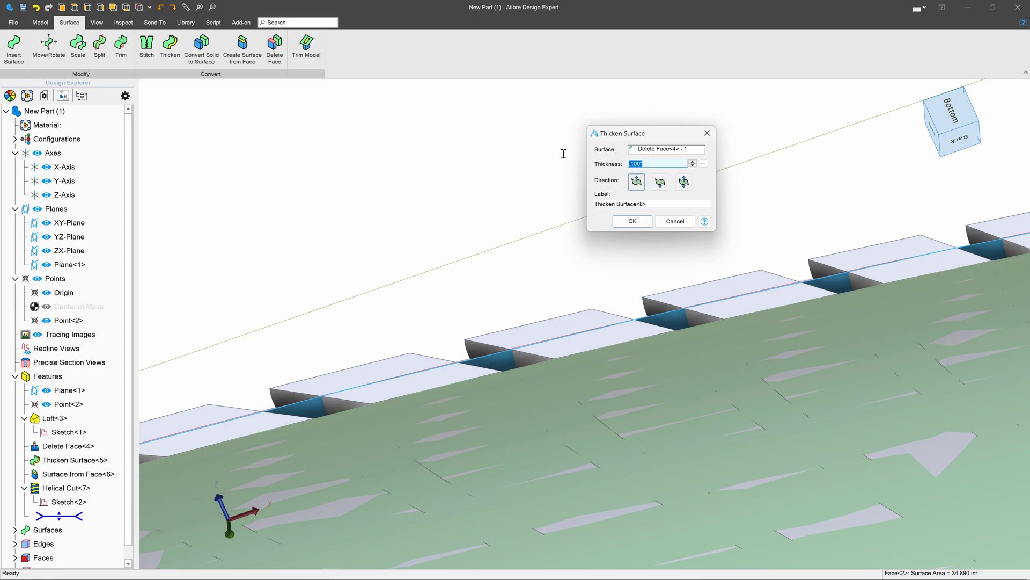
mouse_move(564, 158)
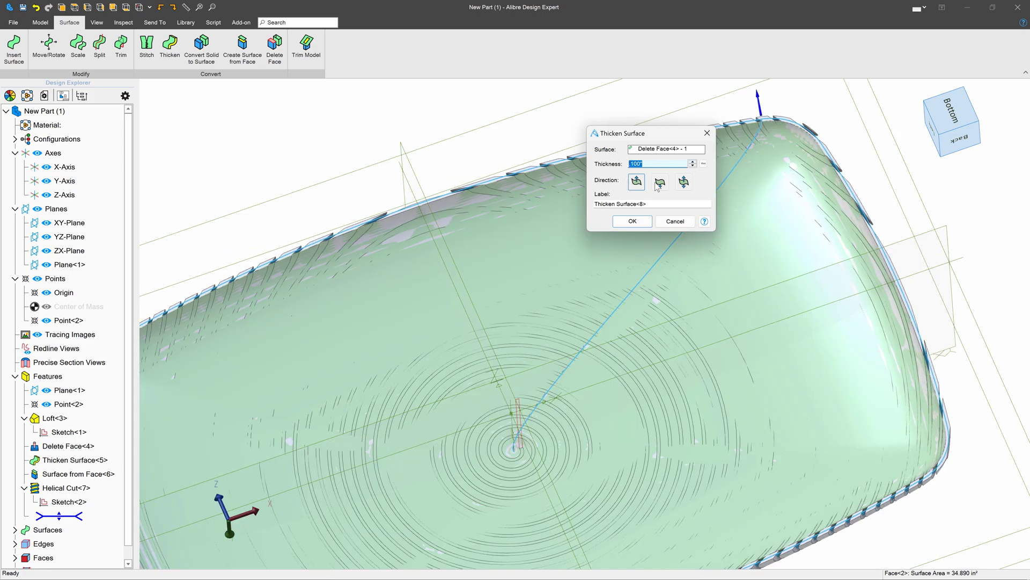
Thicken the grooved surface .100 in with the direction flipped and confirm Thicken Surface<8>.
click(659, 183)
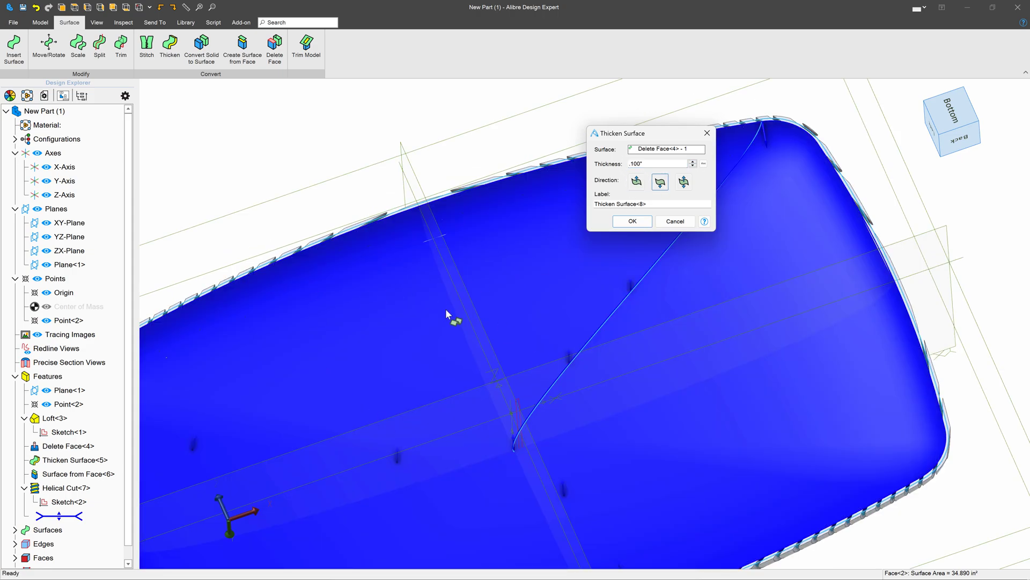
click(630, 221)
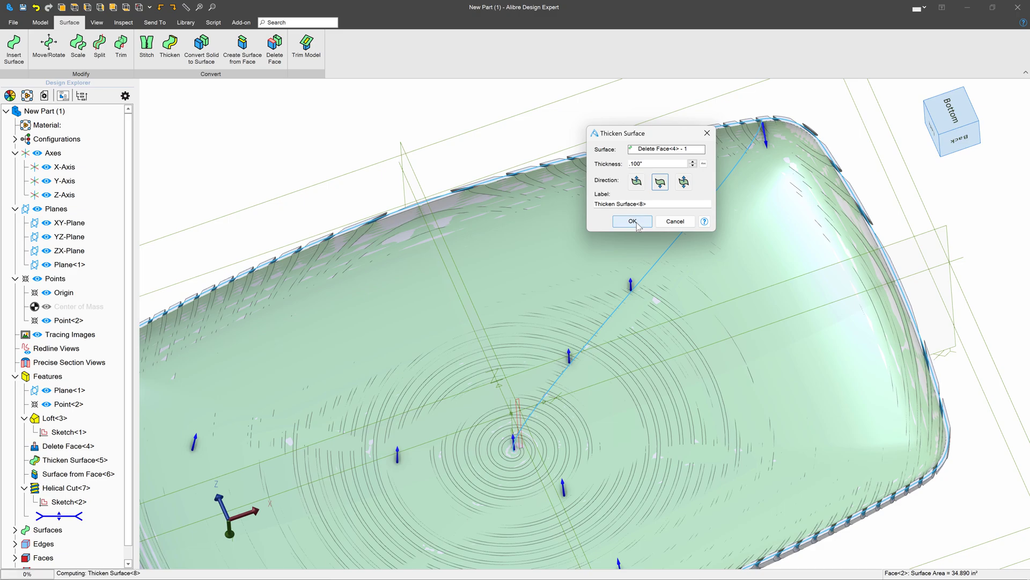
click(630, 221)
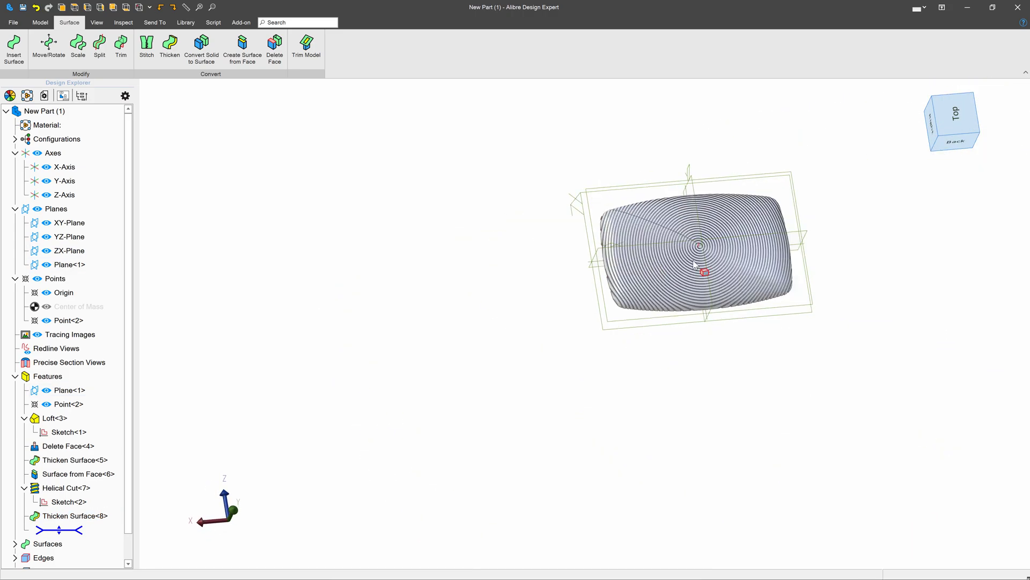
scroll(up, 3)
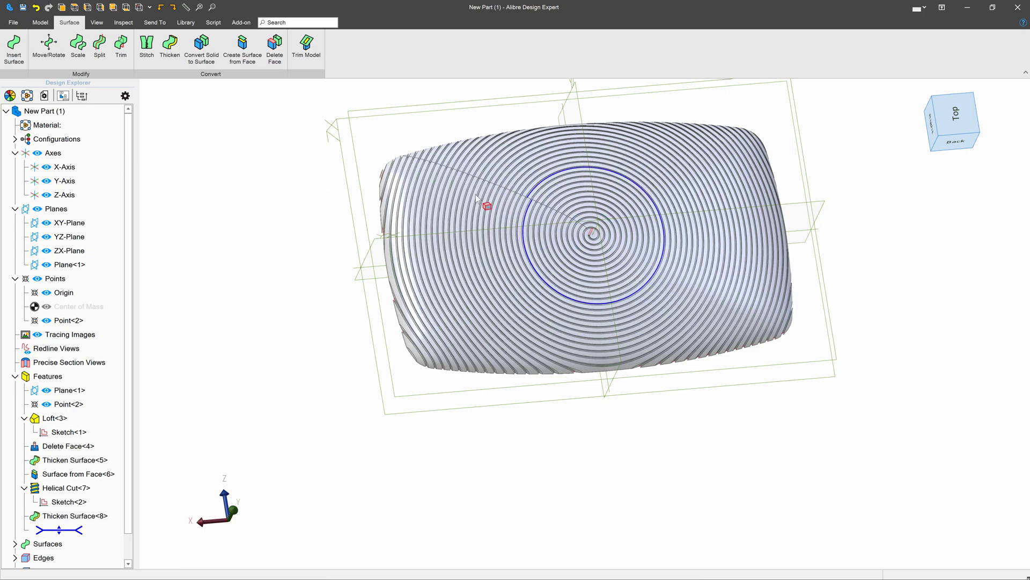
mouse_move(24, 7)
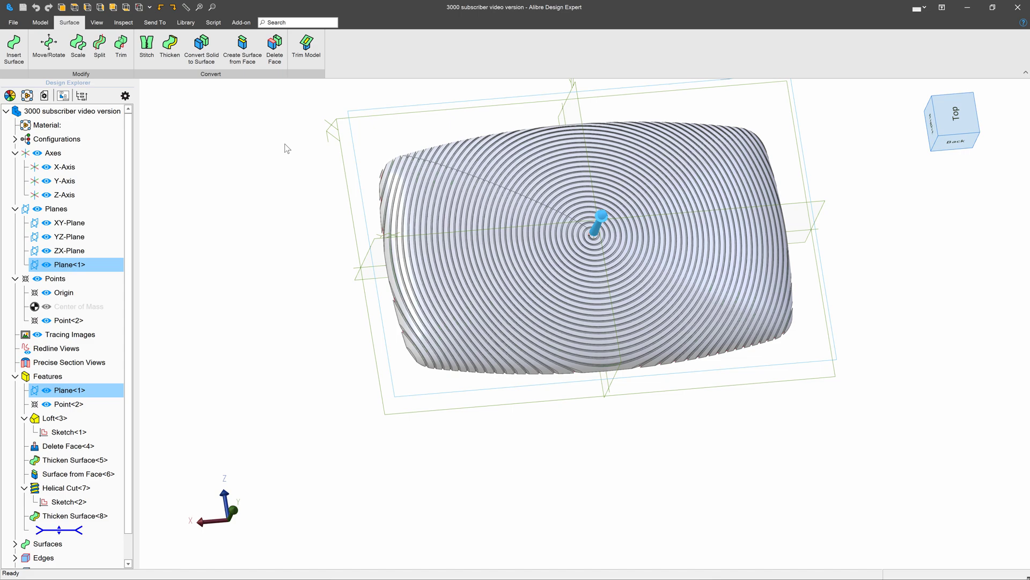
Start a sketch on Plane<1>, draw a circular arc, constrain its end and drag it over the plaque's top.
click(40, 22)
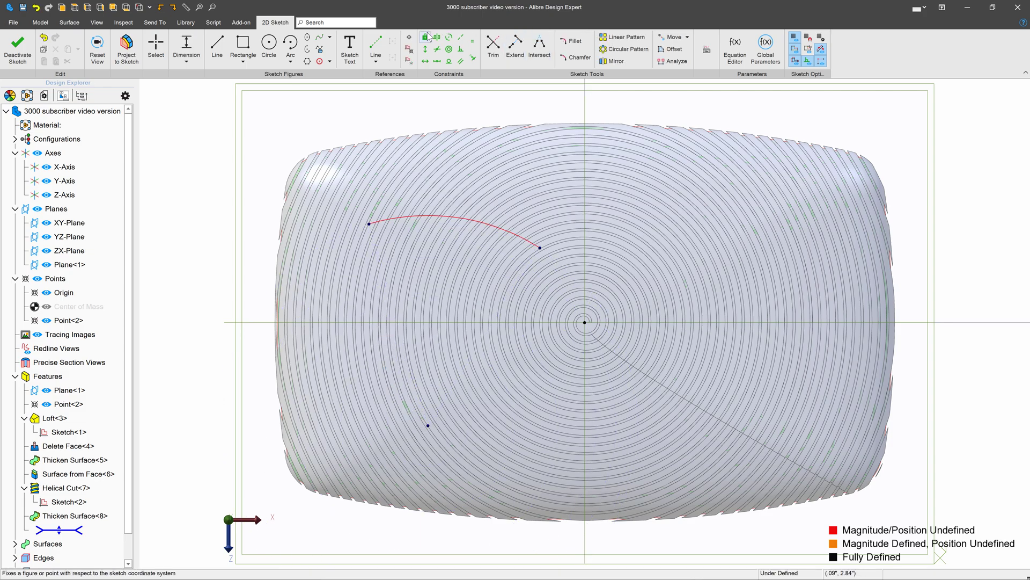
click(426, 36)
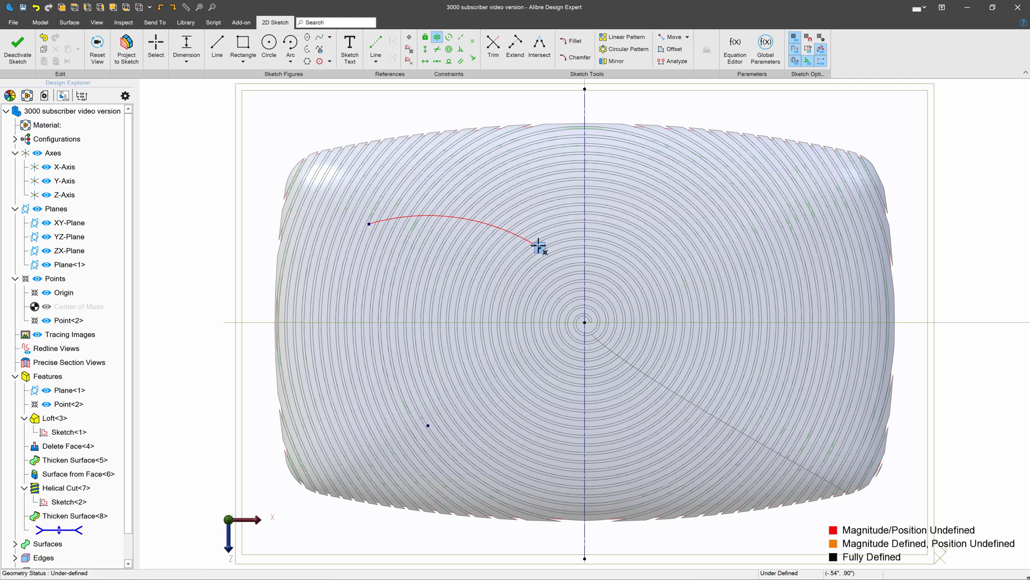
click(185, 47)
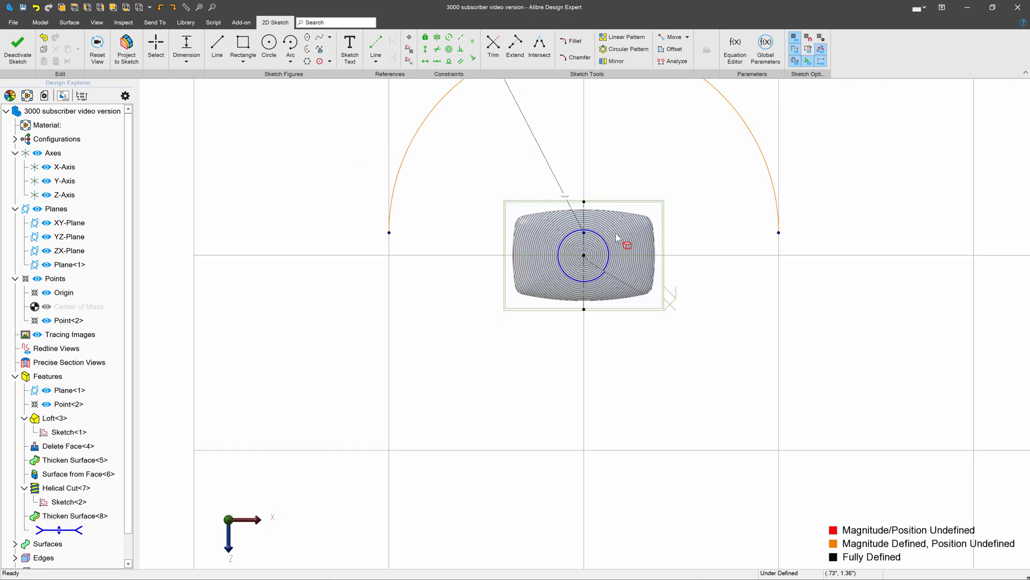
click(156, 45)
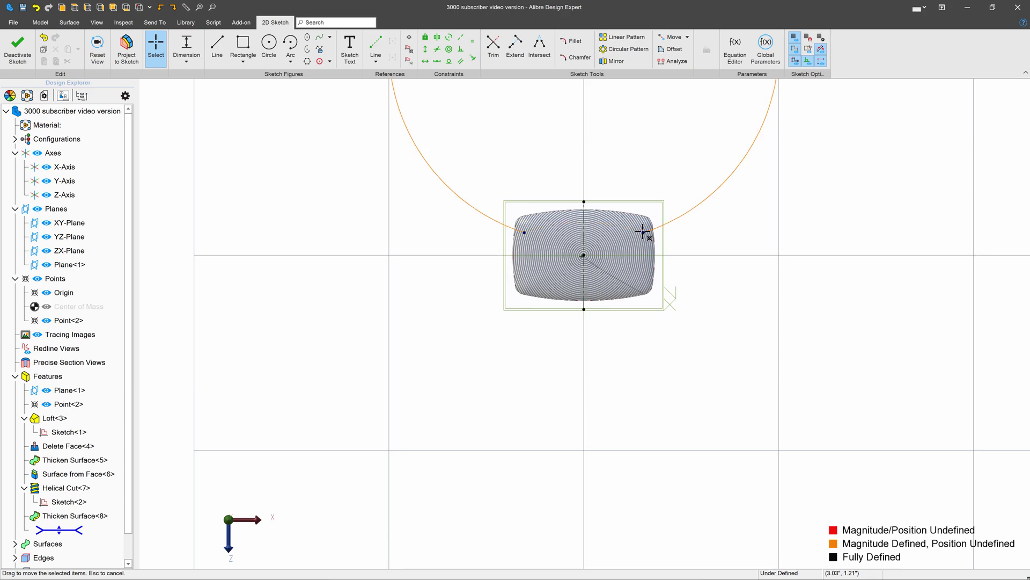
scroll(up, 3)
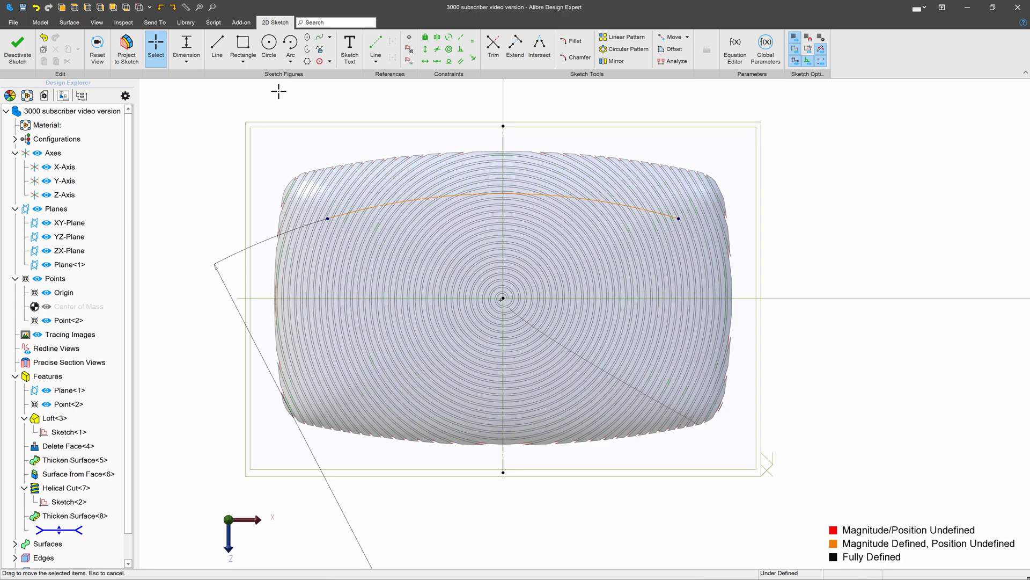
Add sketch text ALIBRE set to follow the upper arc along its path.
click(350, 46)
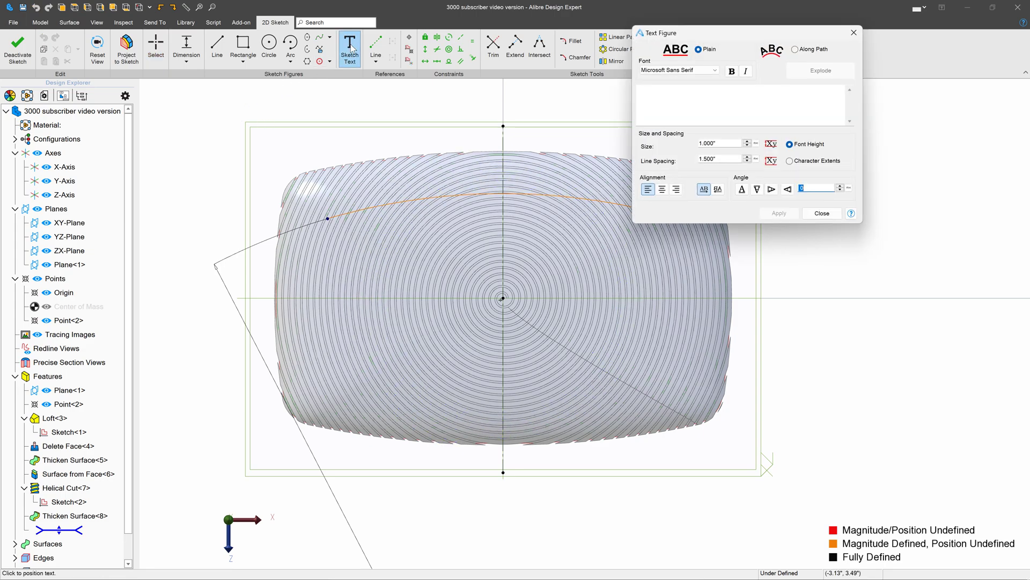
text(a)
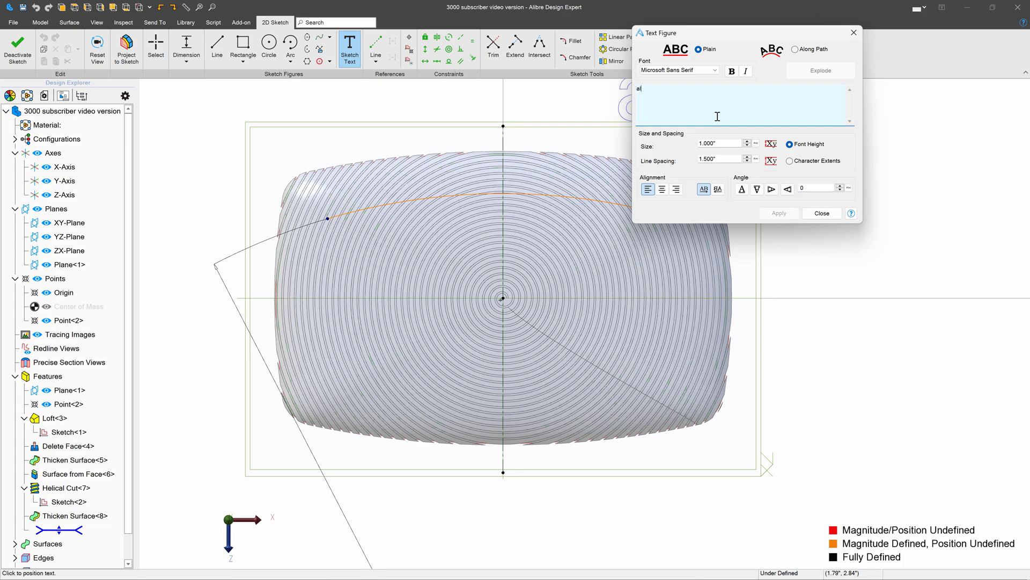
text(ALIBRE)
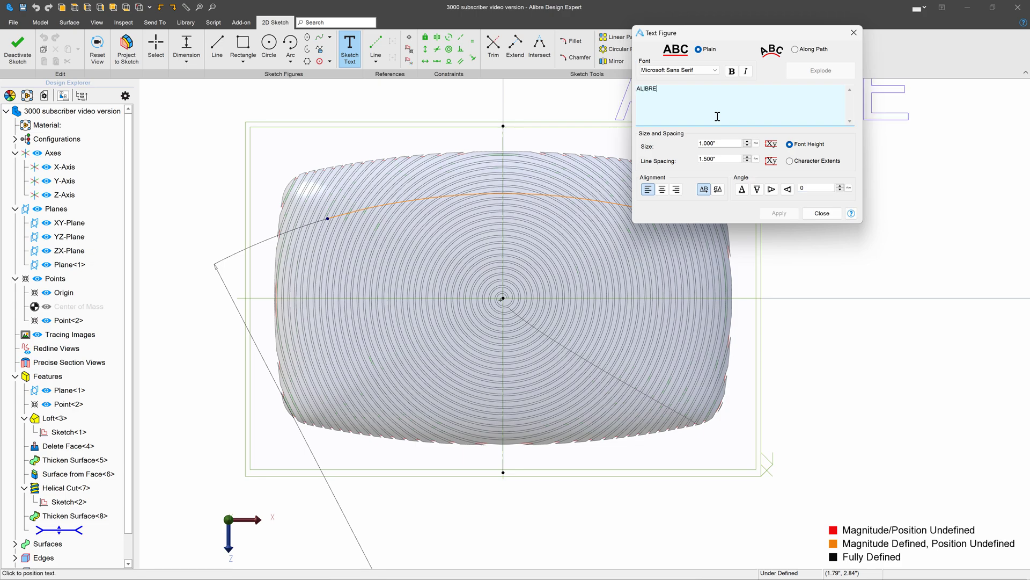
click(795, 48)
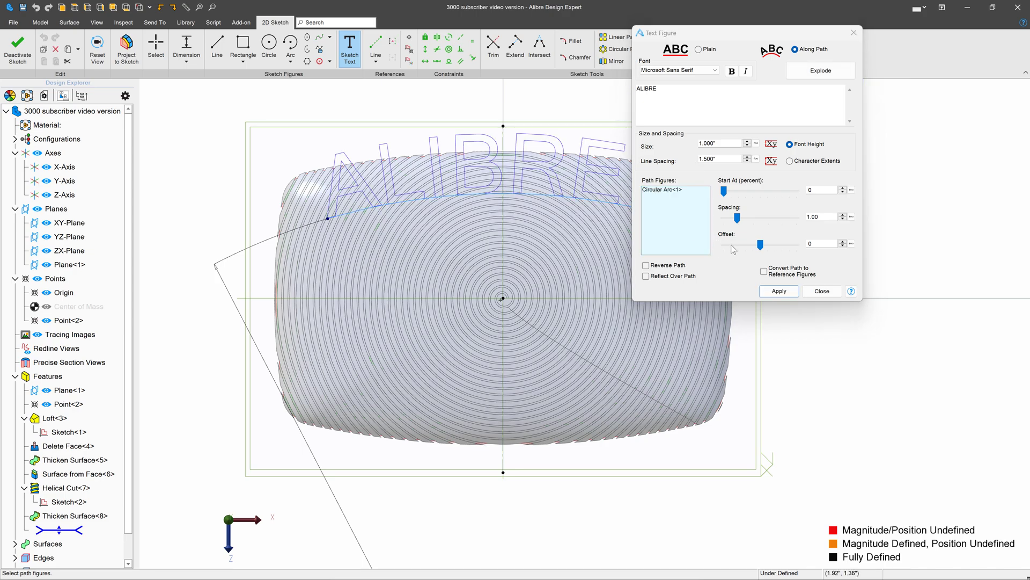
click(764, 270)
text(-.5)
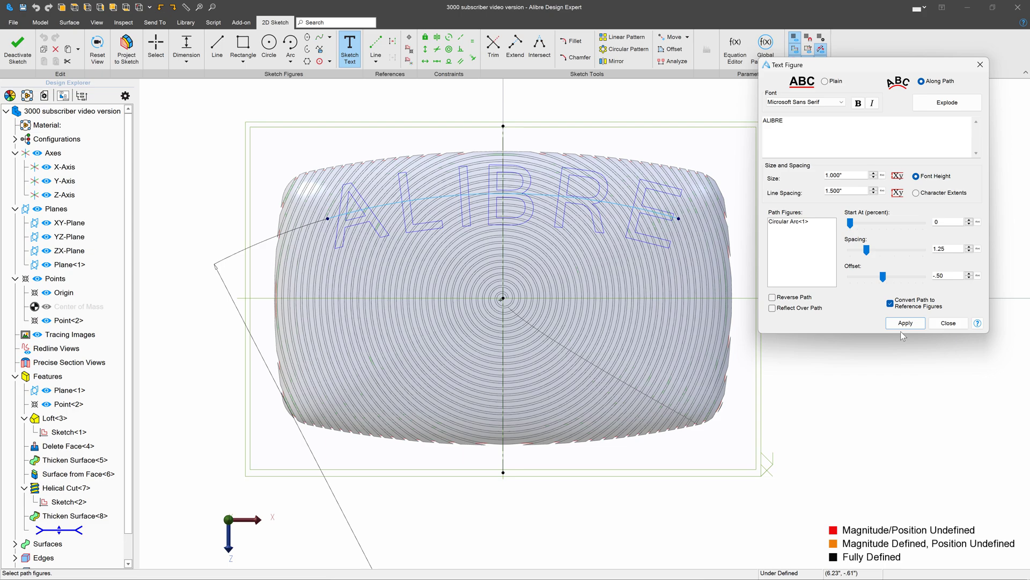
Apply ALIBRE along the arc with 1.25 spacing and -.50 offset, then sketch a lower R10.000 arc.
click(905, 323)
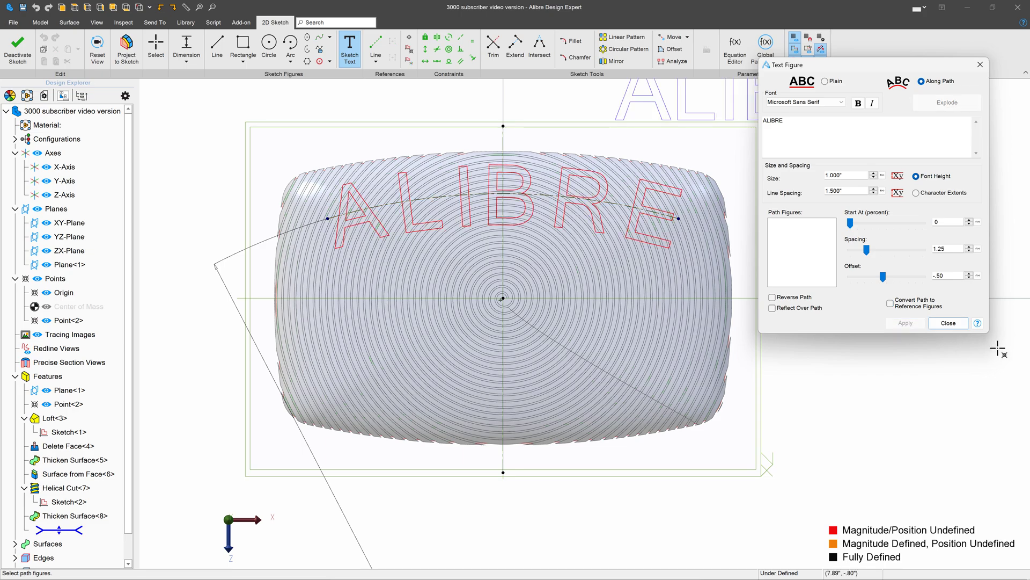
click(948, 323)
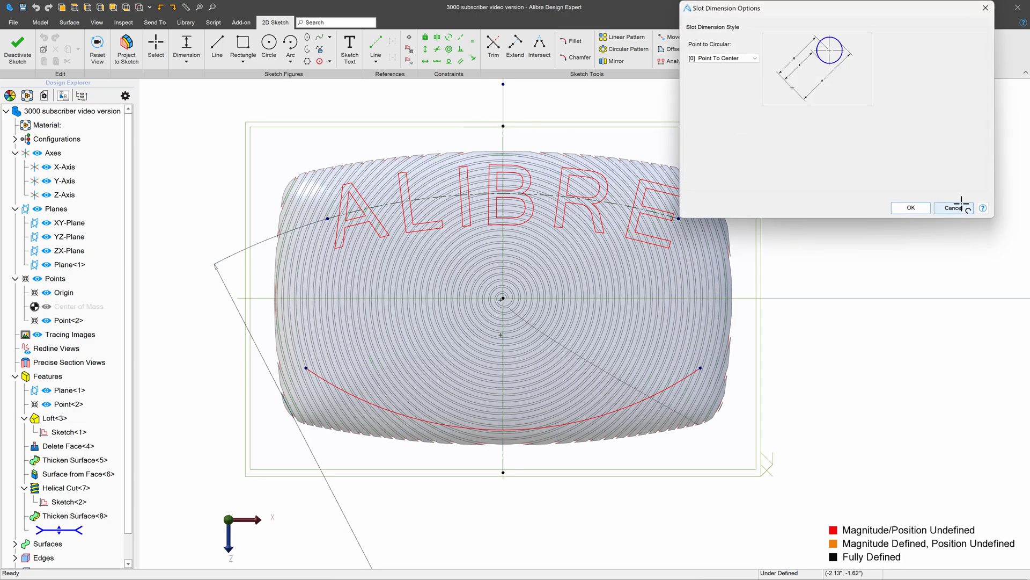
click(952, 207)
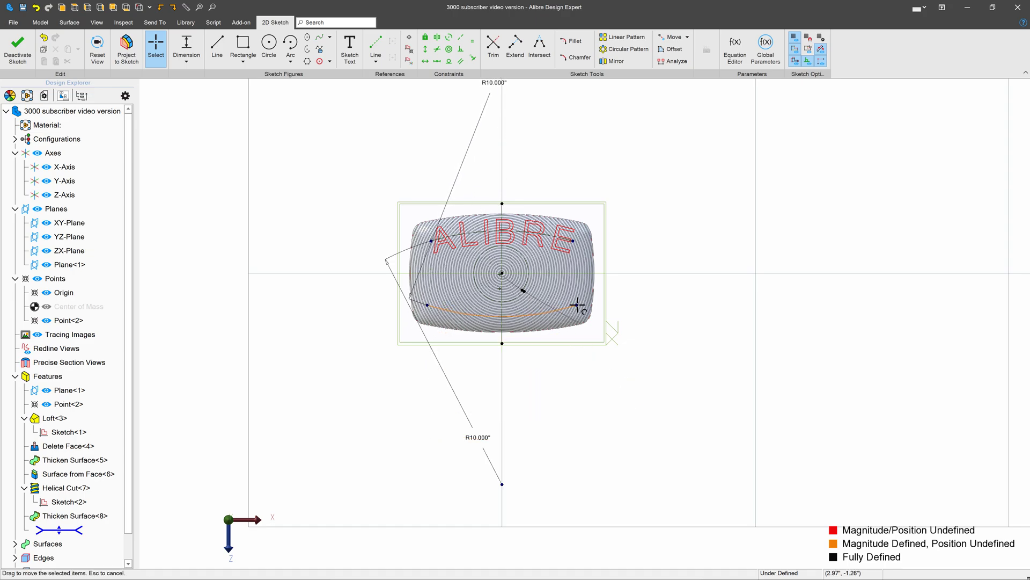
Dimension the lower arc's end from the centre line and align it vertically under the top arc's end.
scroll(up, 3)
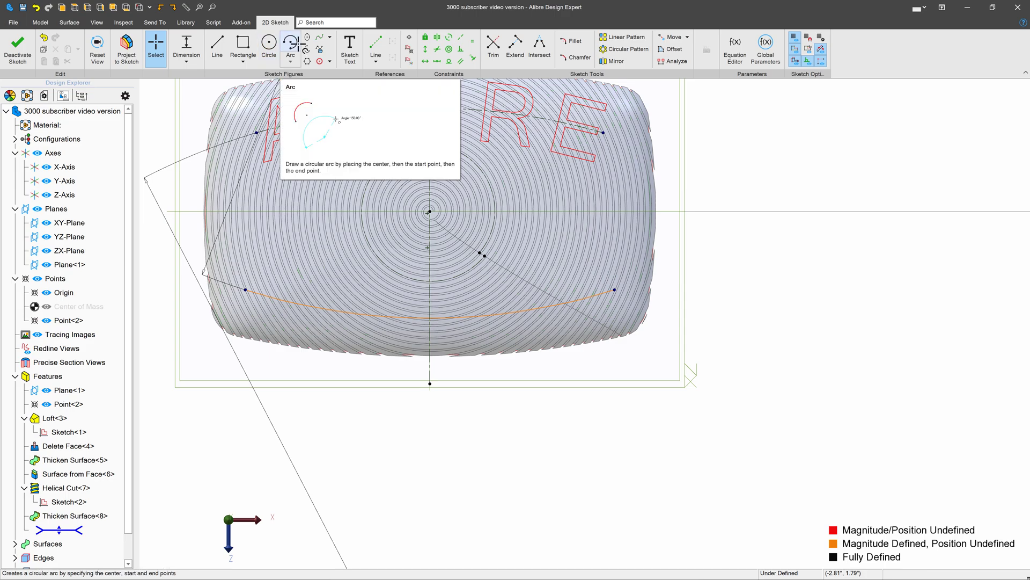
click(156, 47)
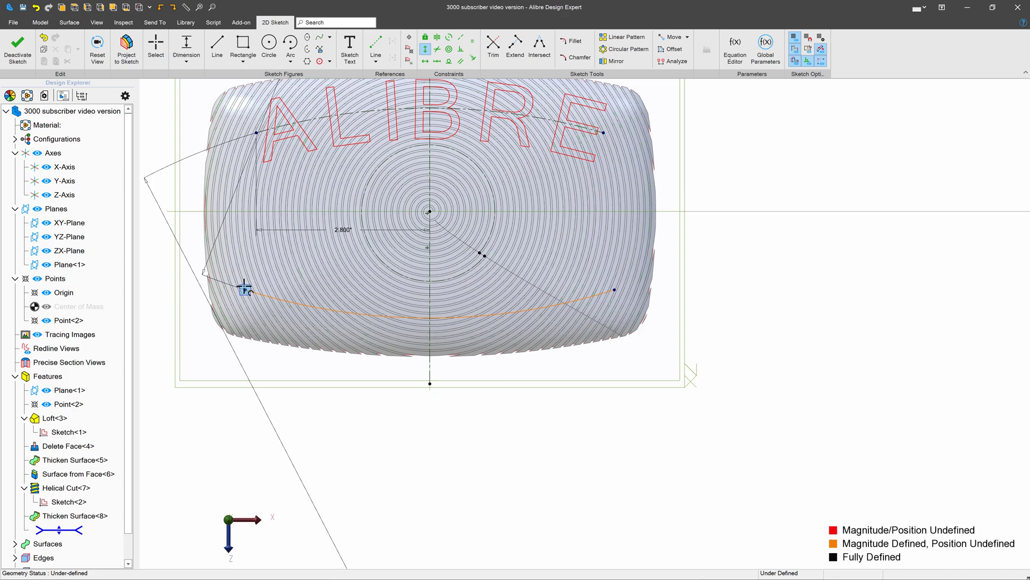
click(588, 276)
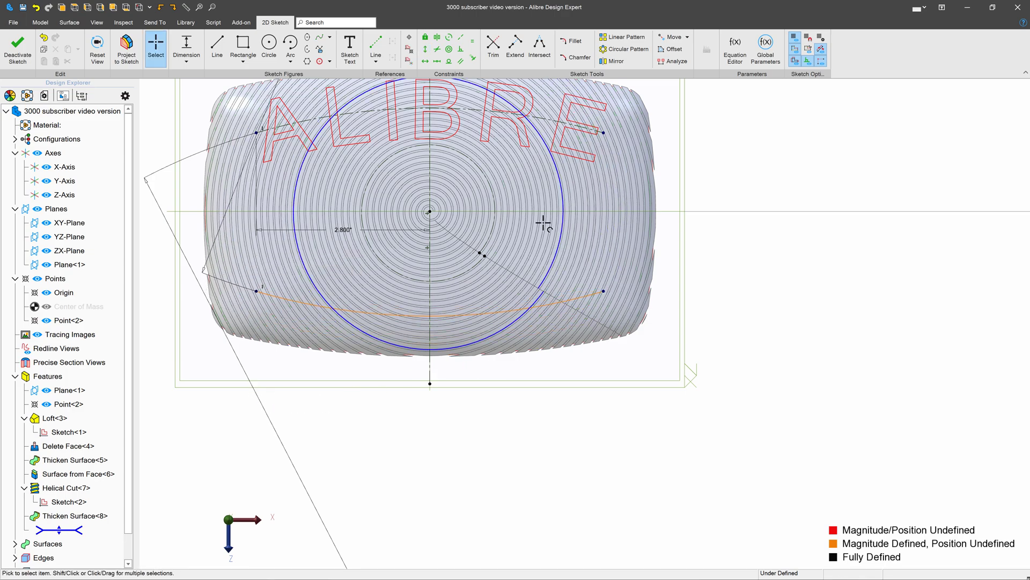
Add sketch text 3000 SUBSCRIBERS on the lower arc at .400 size, 1.12 spacing, path converted to reference.
click(350, 49)
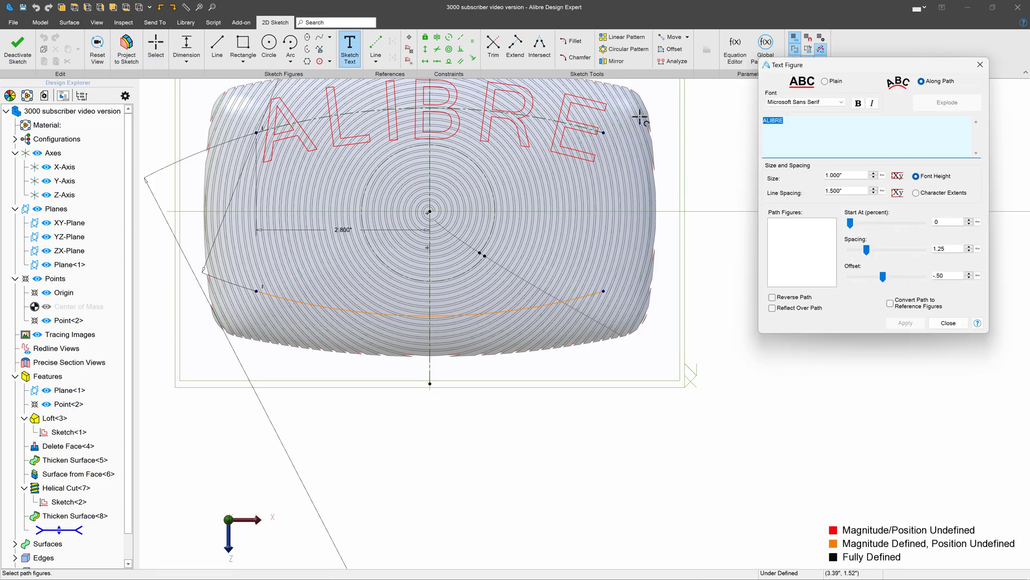
text(3)
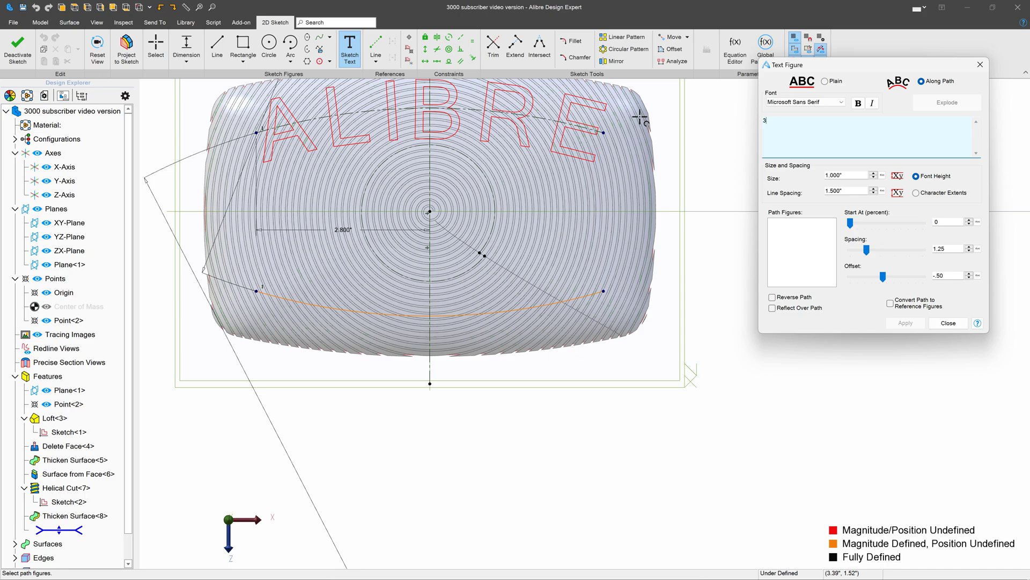
text(000 SUBSCR)
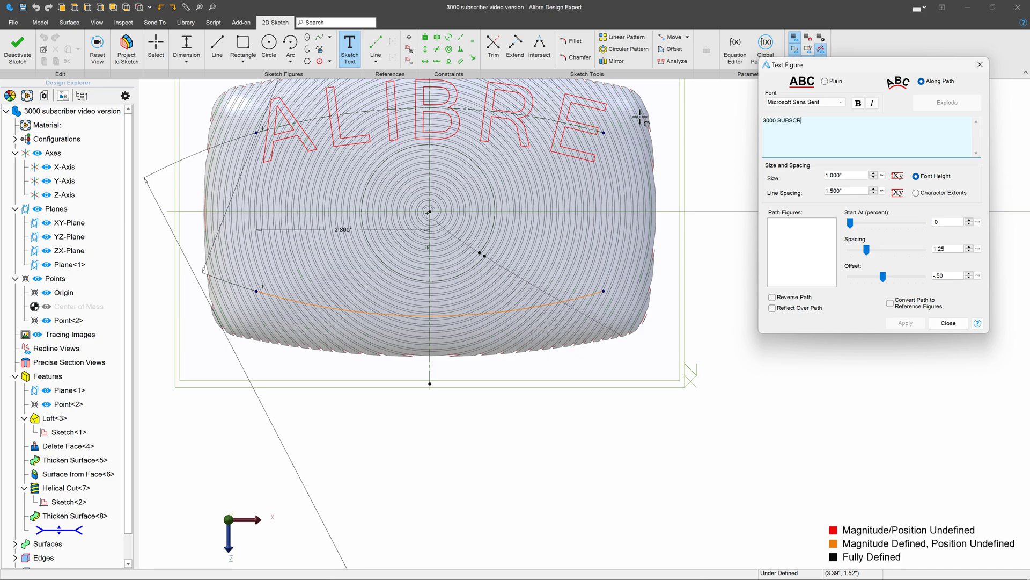
text(IBERS)
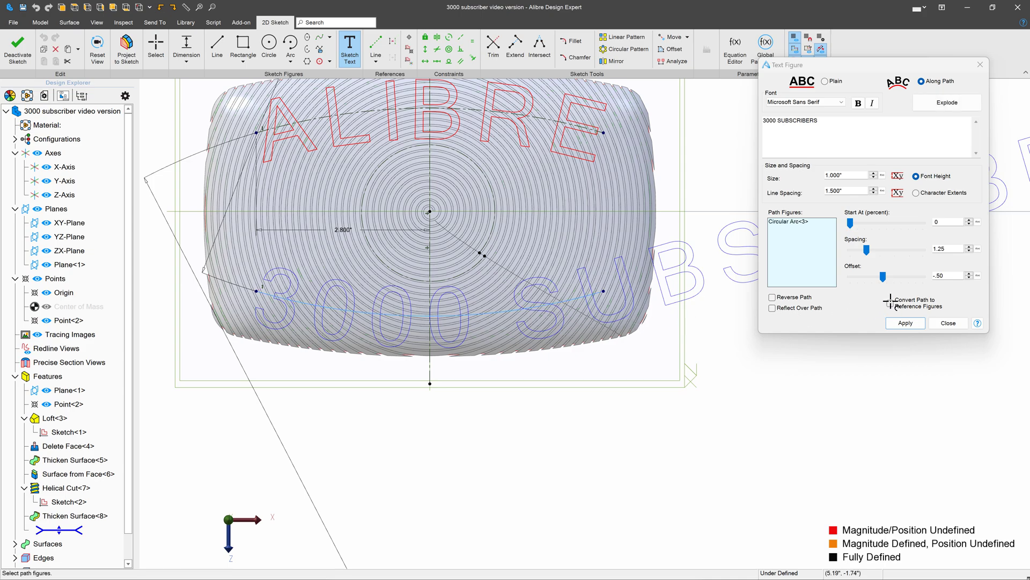
click(889, 299)
text(1.1)
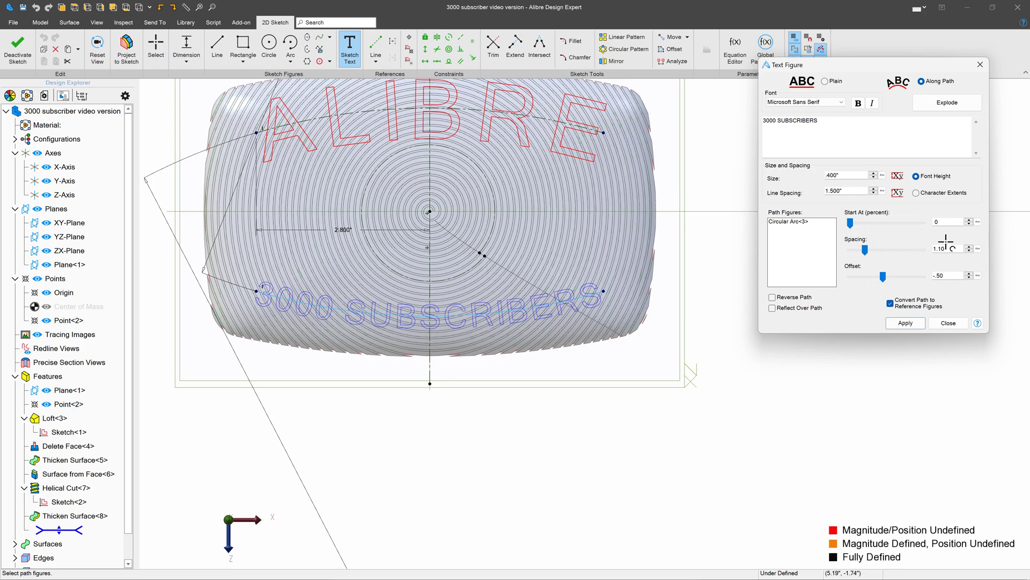
mouse_move(941, 247)
text(1.12)
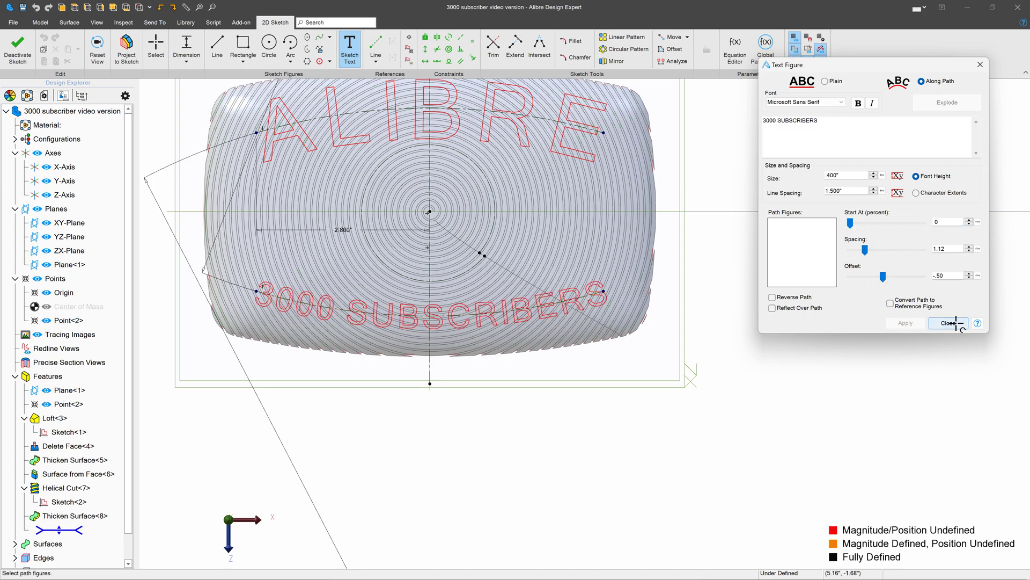
Close the text dialog, deactivate the lettering sketch as Sketch<3>, and expand Surfaces in the Design Explorer.
click(948, 323)
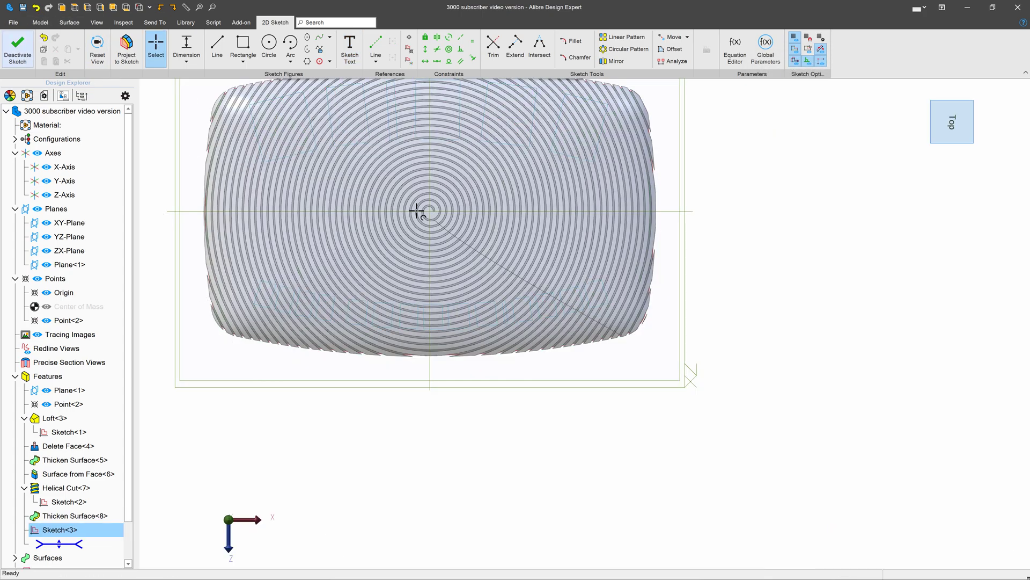
click(18, 49)
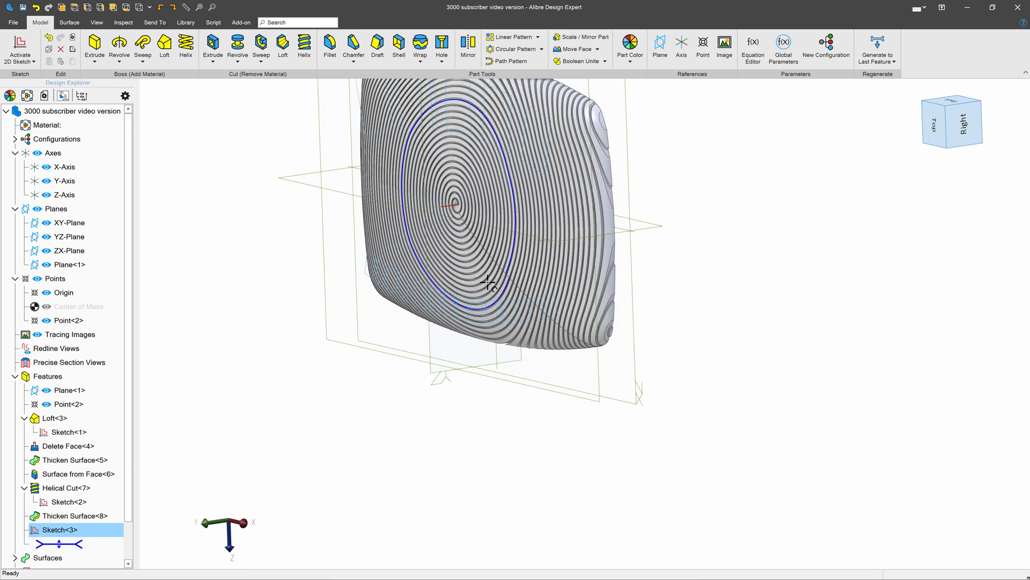
scroll(down, 3)
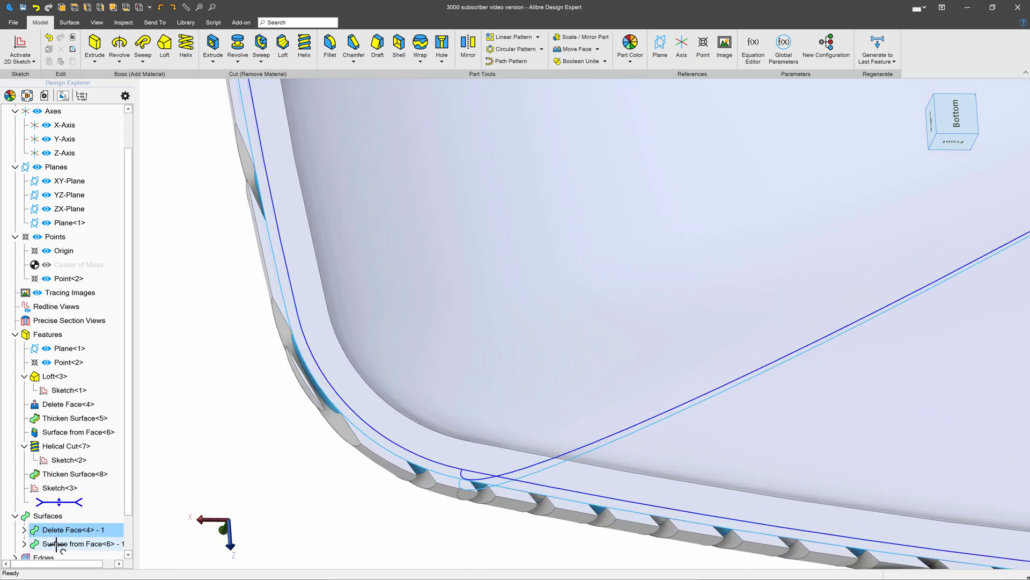
click(77, 543)
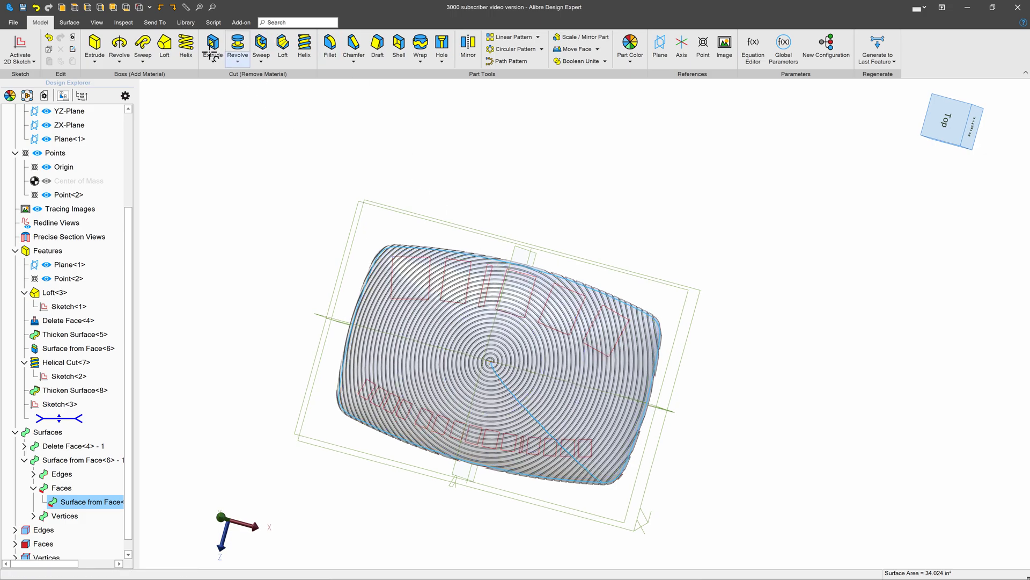
click(64, 403)
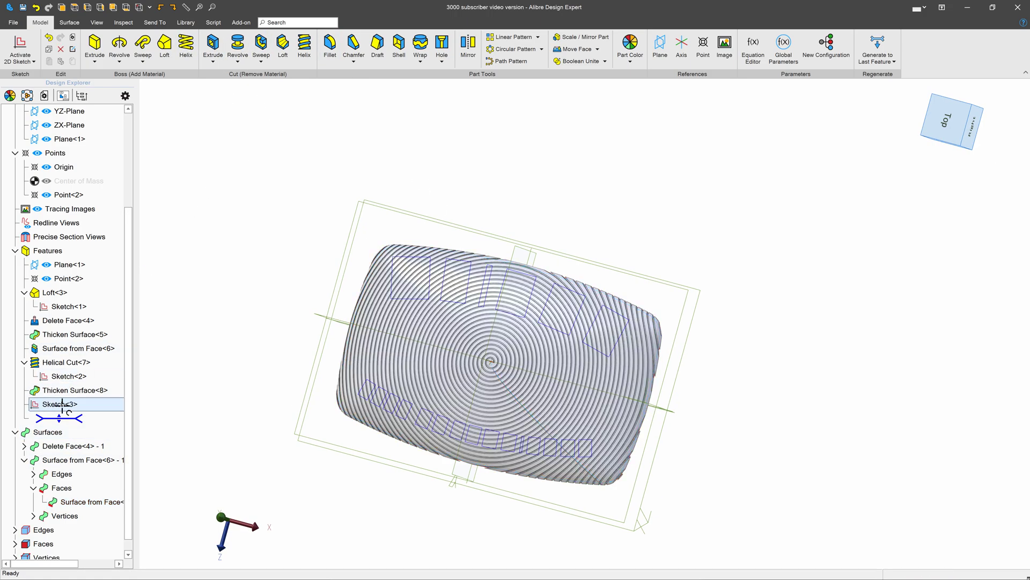
Extrude cut Sketch<3> To Geometry targeting Surface from Face<6>, creating Extrusion<9>.
click(212, 42)
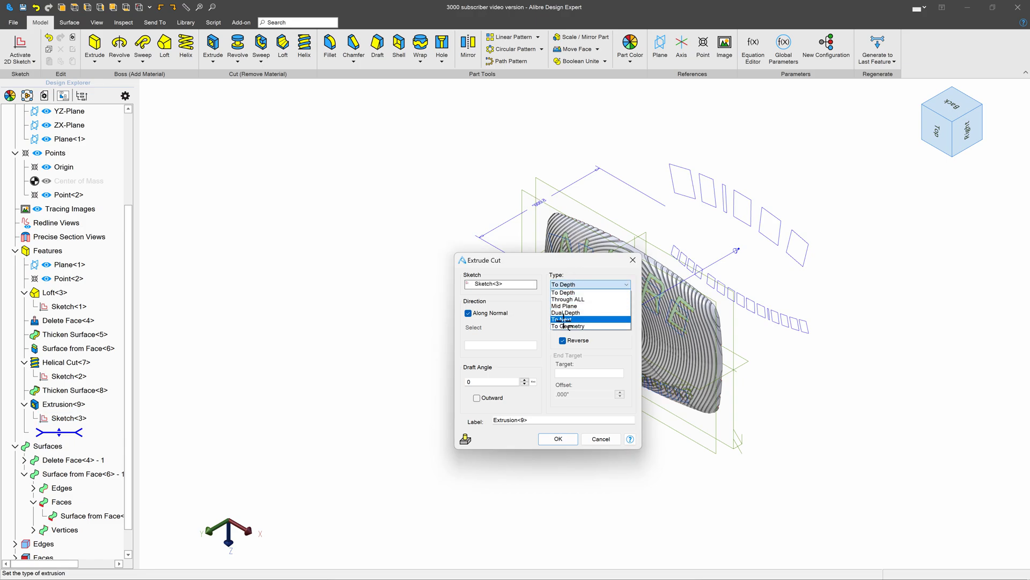
click(570, 326)
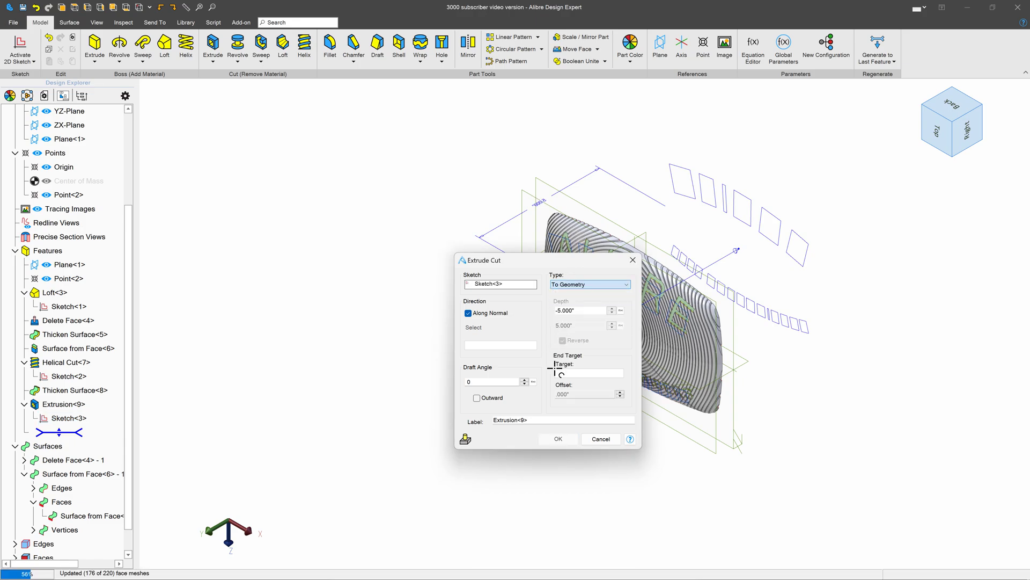
click(588, 372)
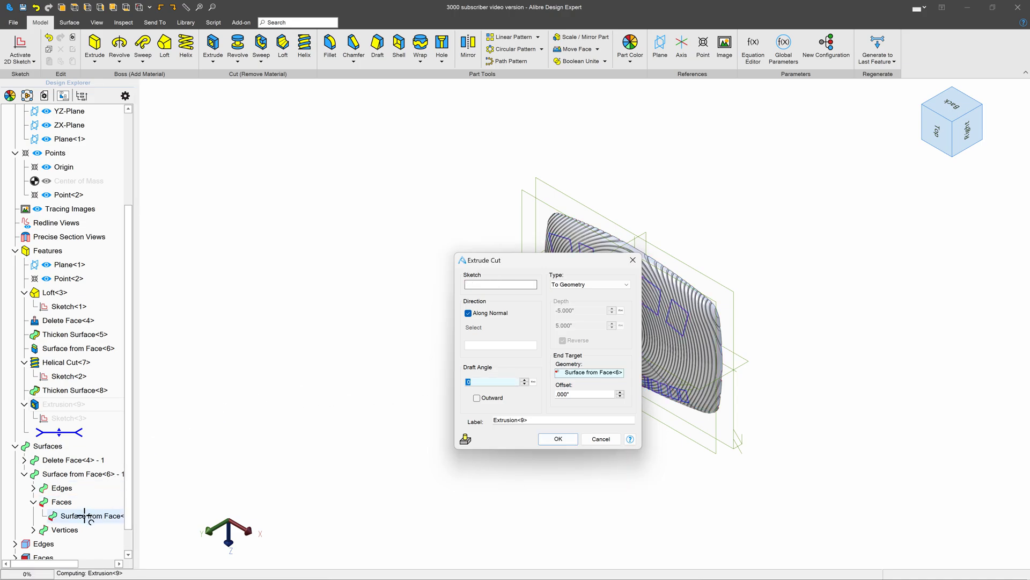
click(65, 417)
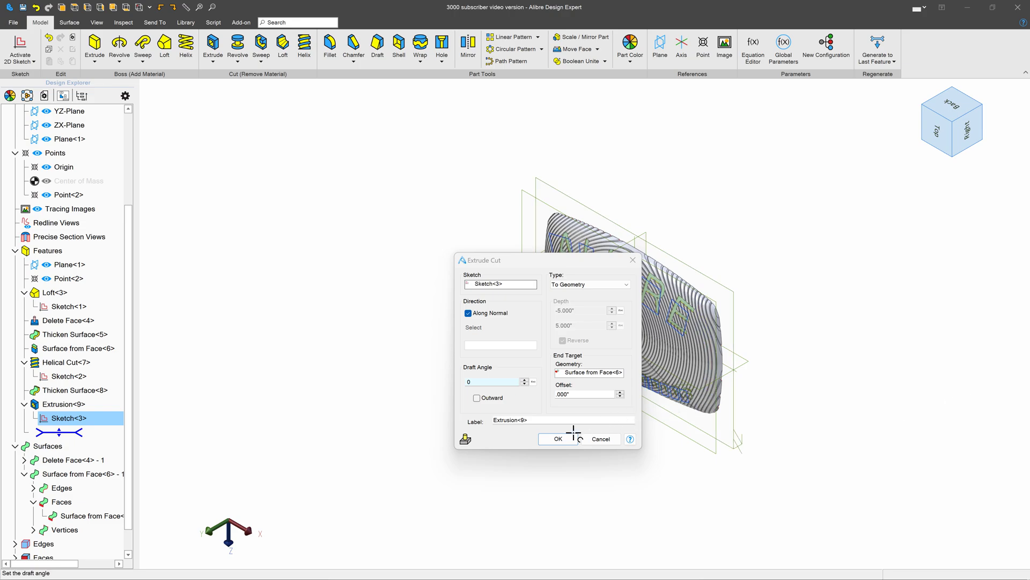
click(558, 438)
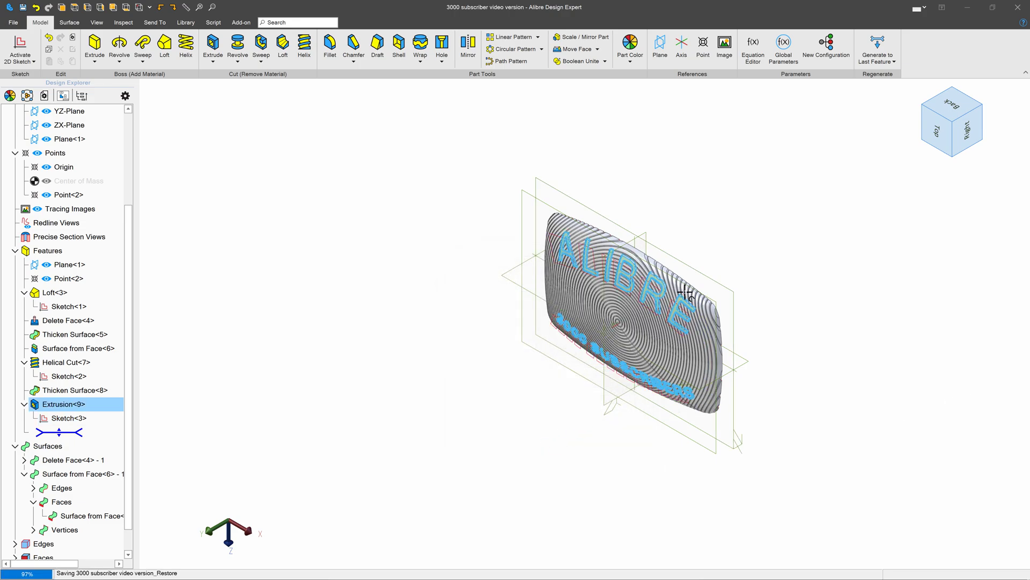
Zoom into the lettering and right-click the helper surfaces to hide them.
scroll(up, 3)
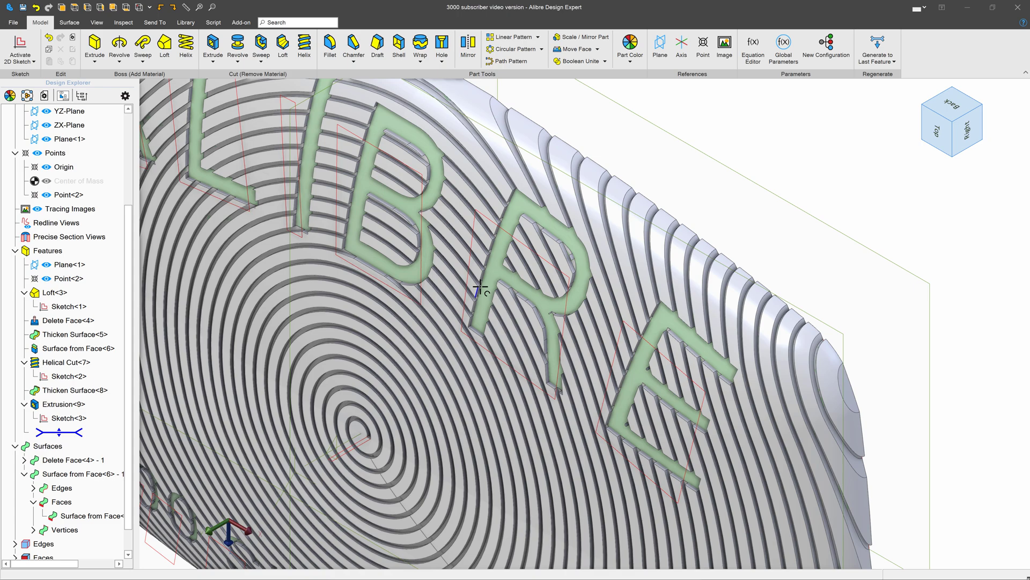
right_click(483, 289)
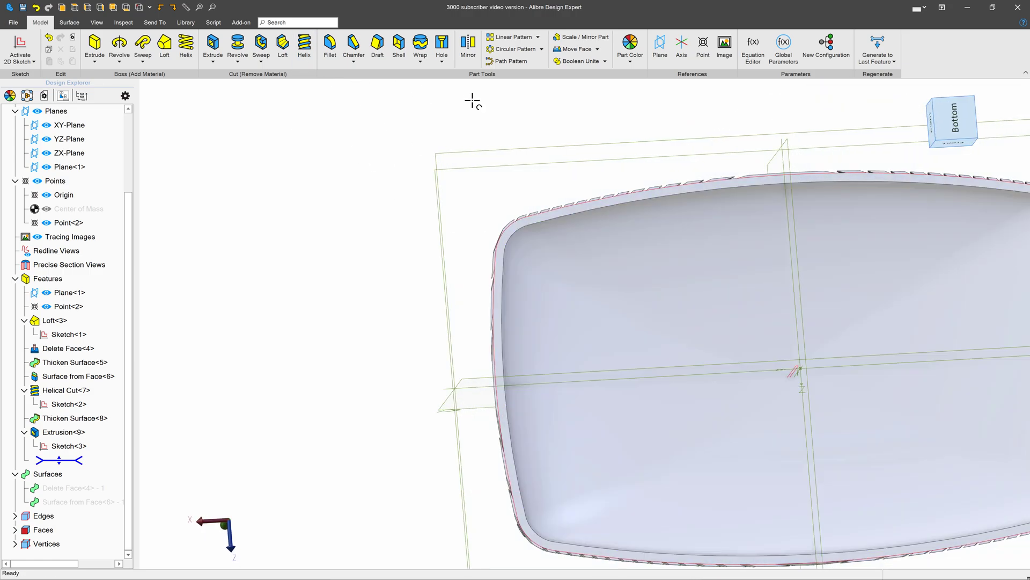
Remove the hollow inner back face via Remove Face so the plaque is solid.
click(598, 48)
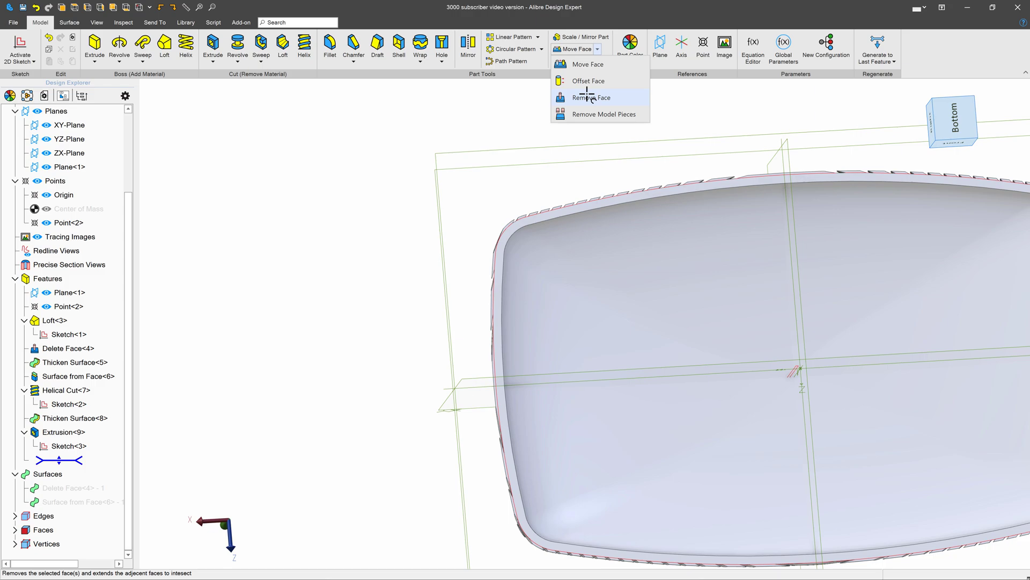
click(591, 98)
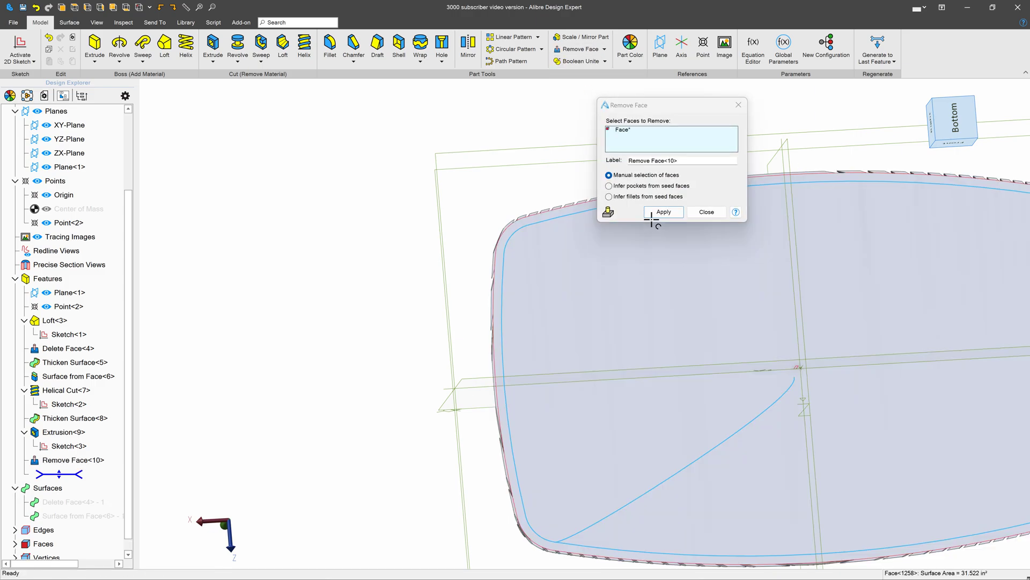
click(663, 212)
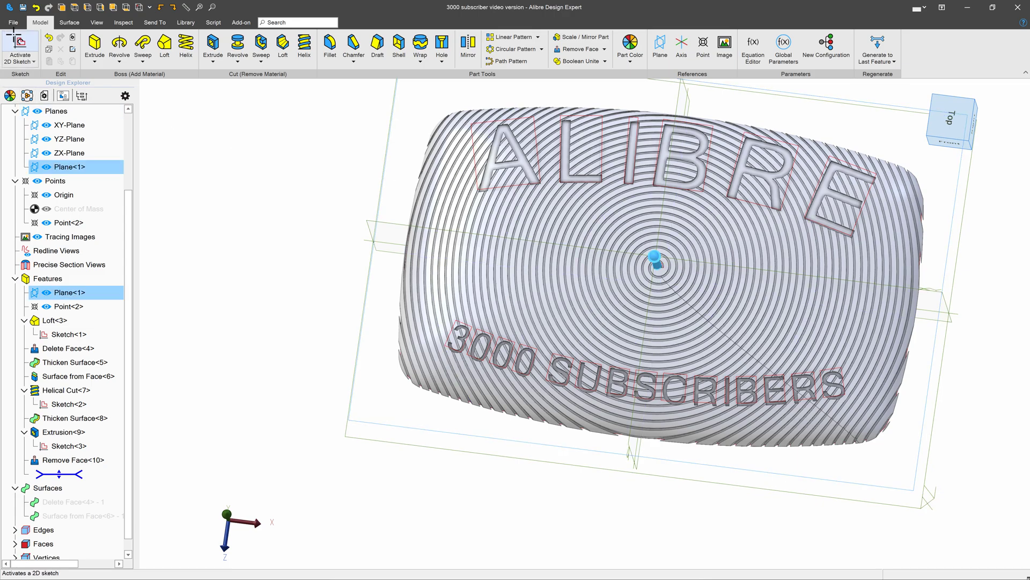
Sketch a fully defined triangle with Line around the origin on Plane<1>.
click(20, 48)
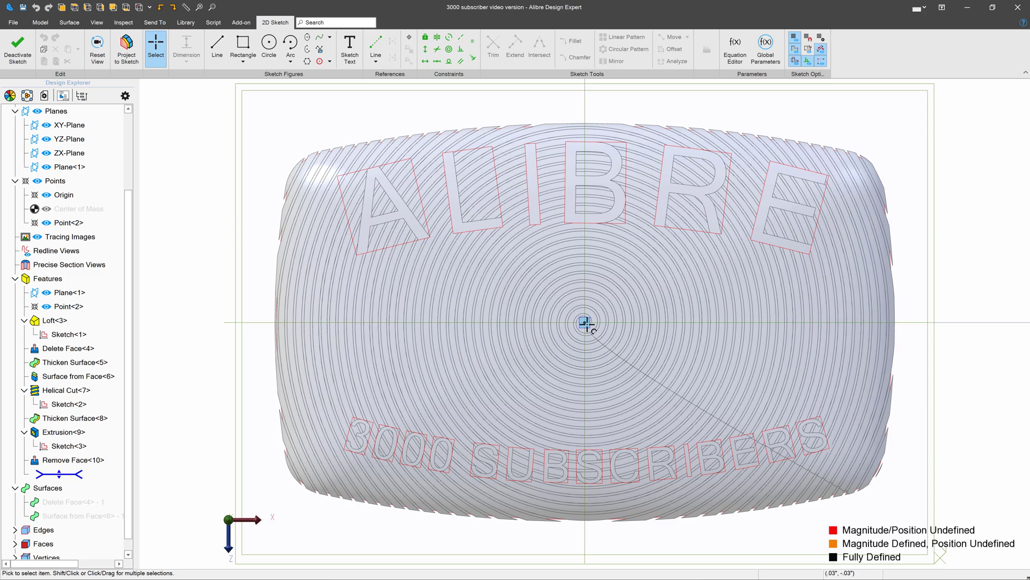
click(216, 48)
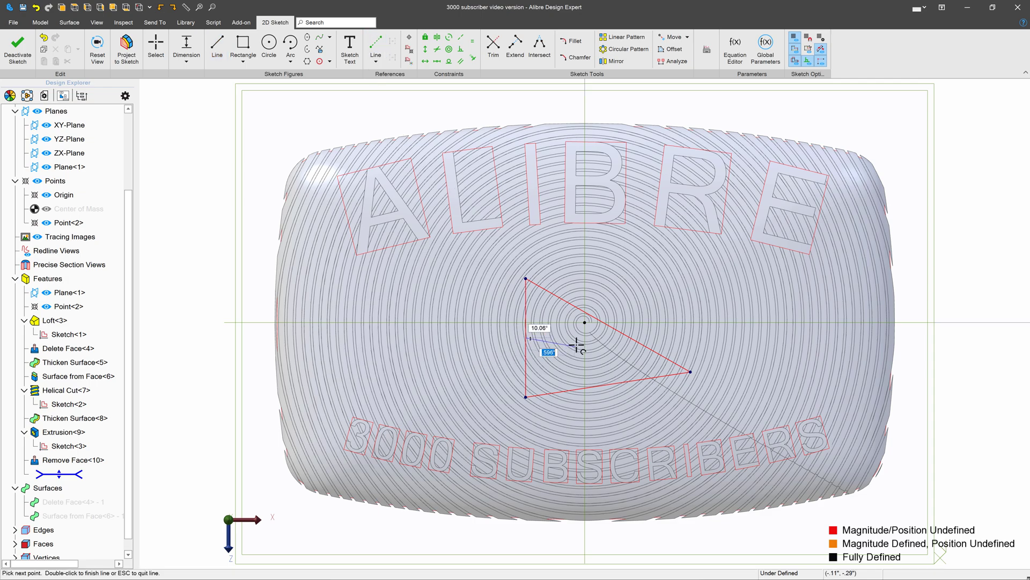
scroll(up, 3)
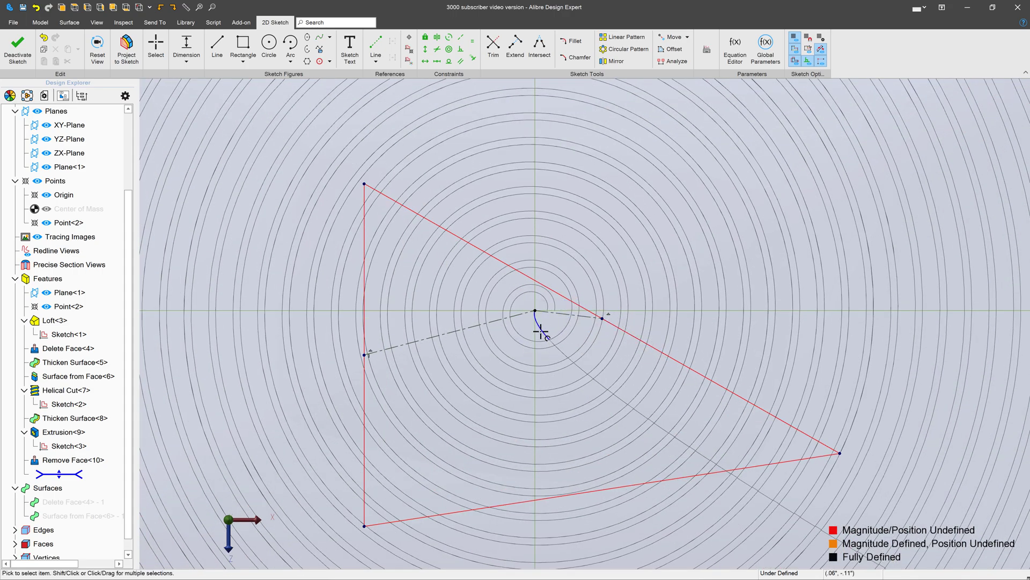
click(376, 49)
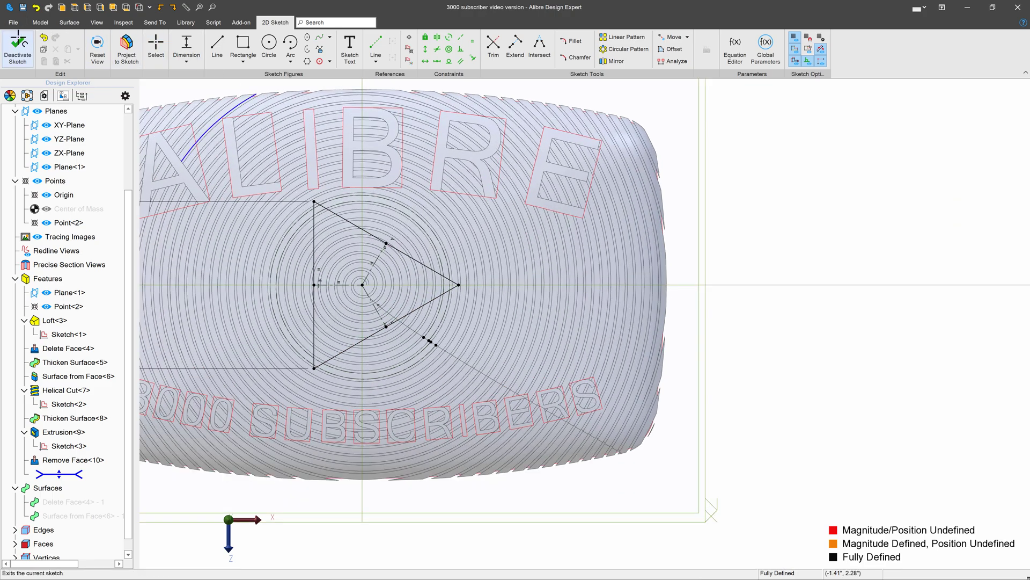
Extrude-cut the triangle as Mid Plane at .125 depth into the plaque centre.
click(17, 46)
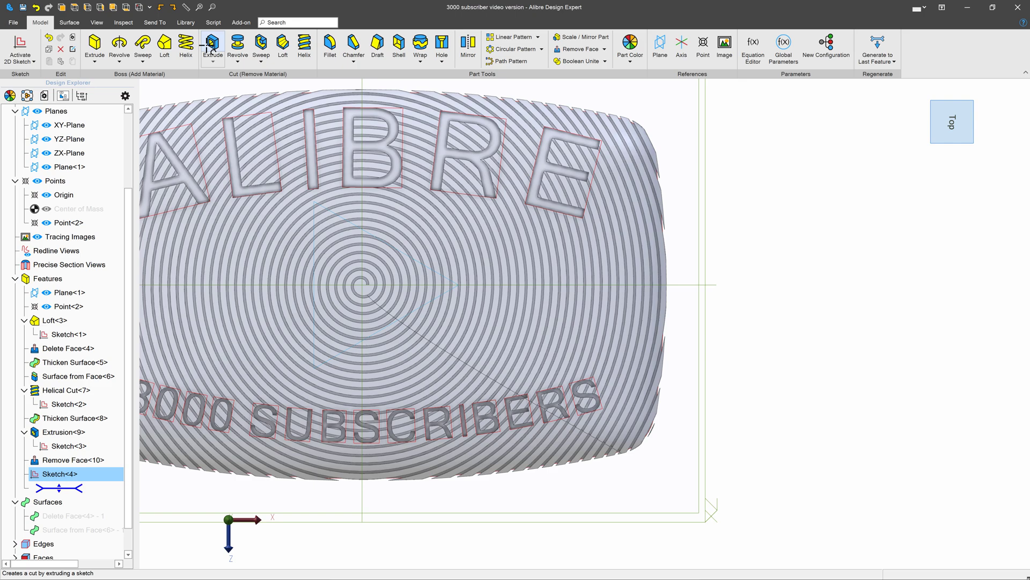
click(212, 46)
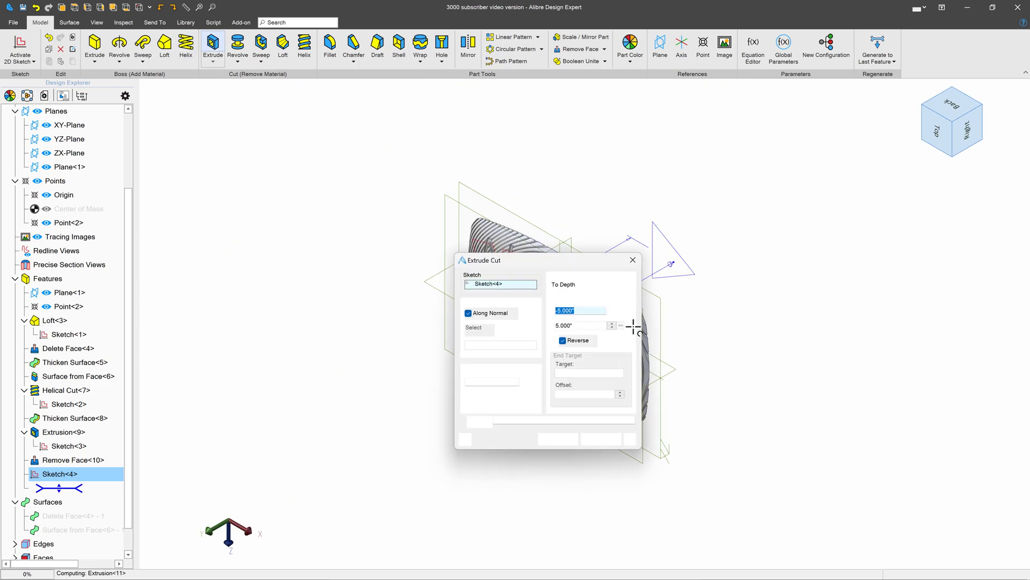
mouse_move(639, 346)
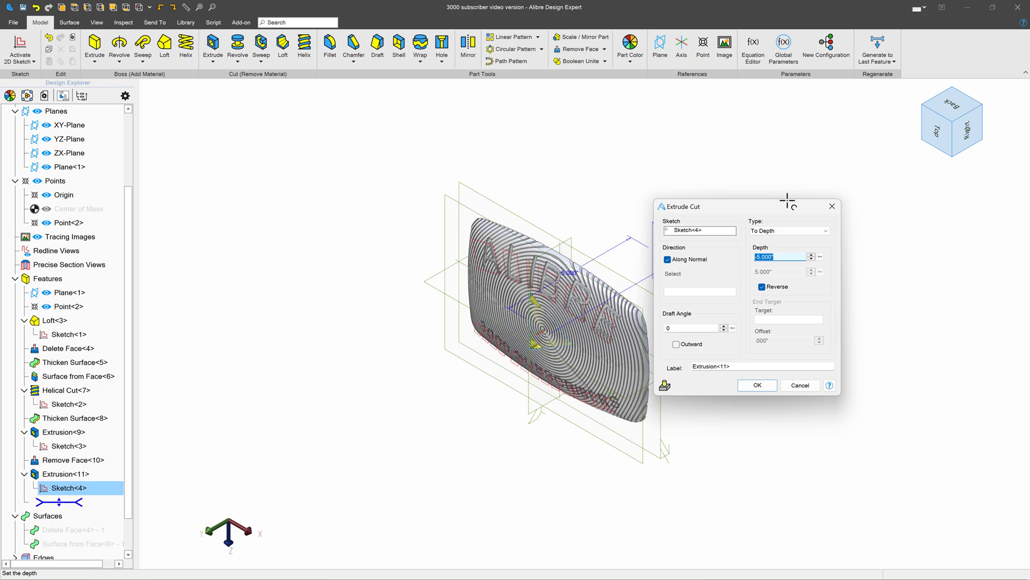
drag(681, 206, 736, 185)
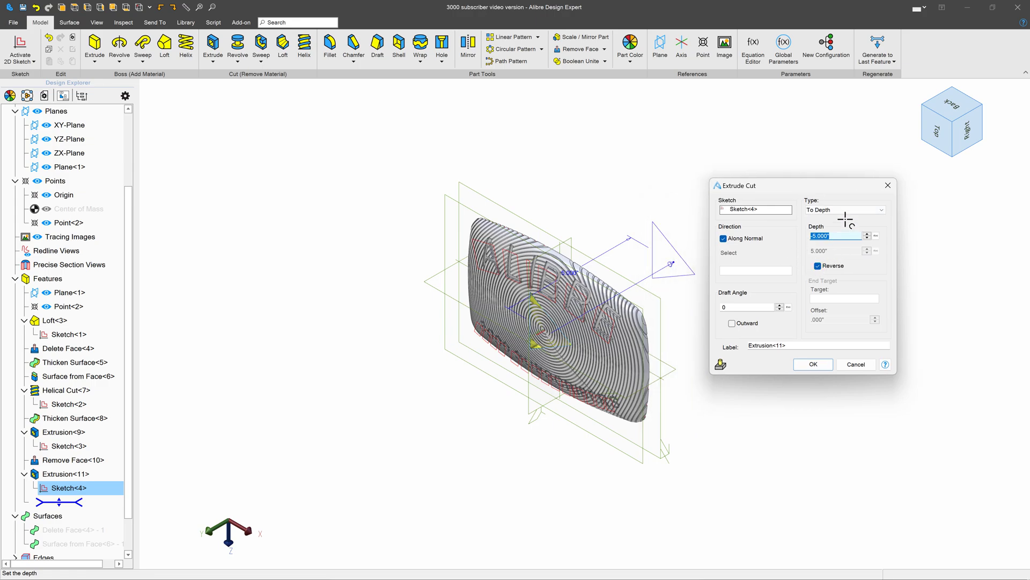
click(844, 209)
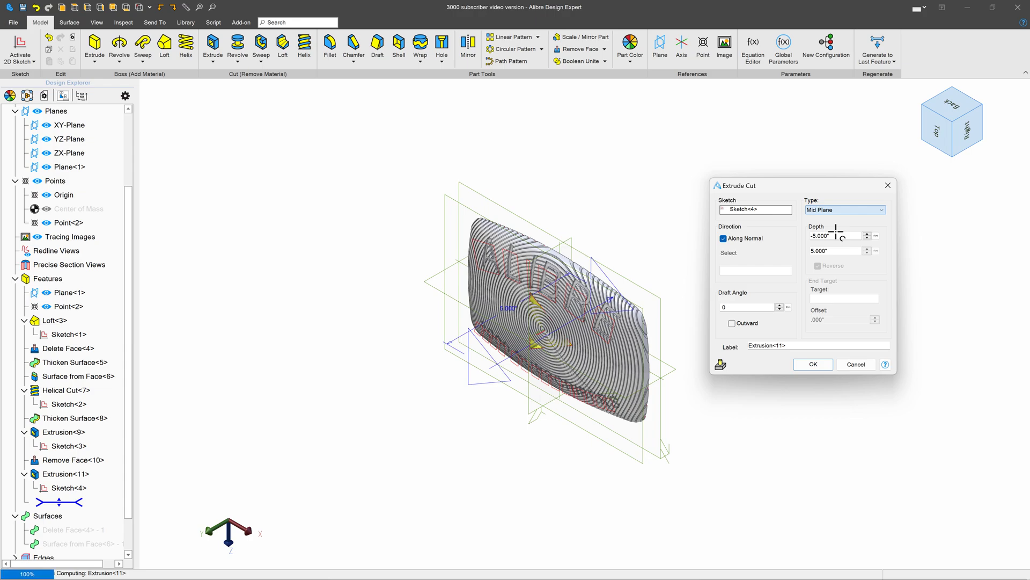
triple_click(830, 235)
text(.125)
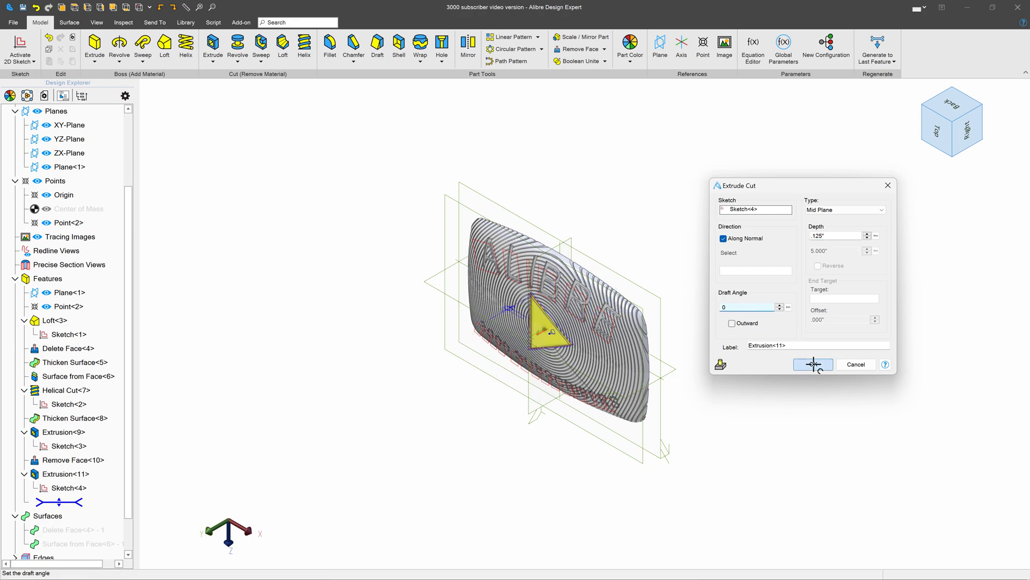
click(813, 364)
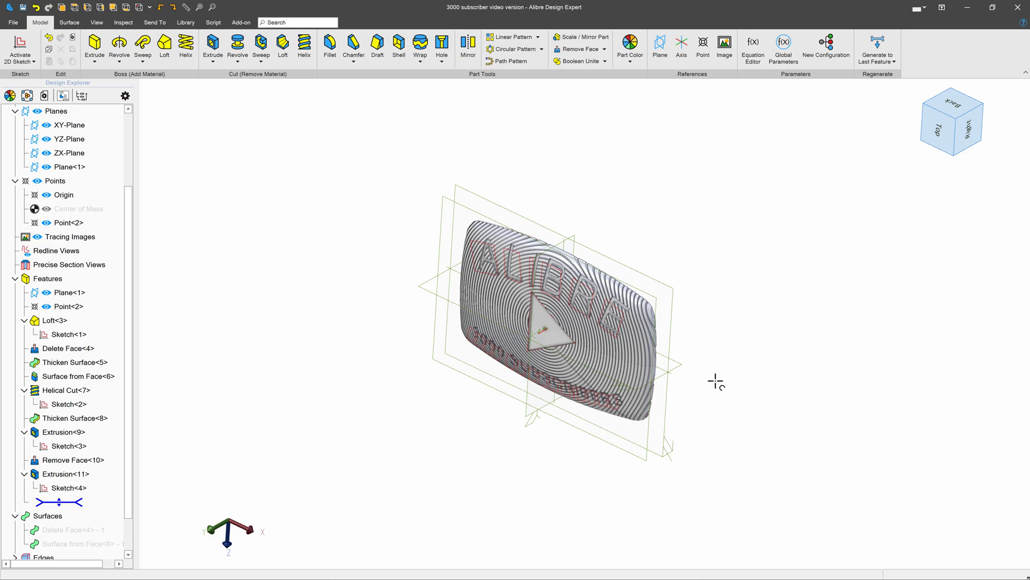